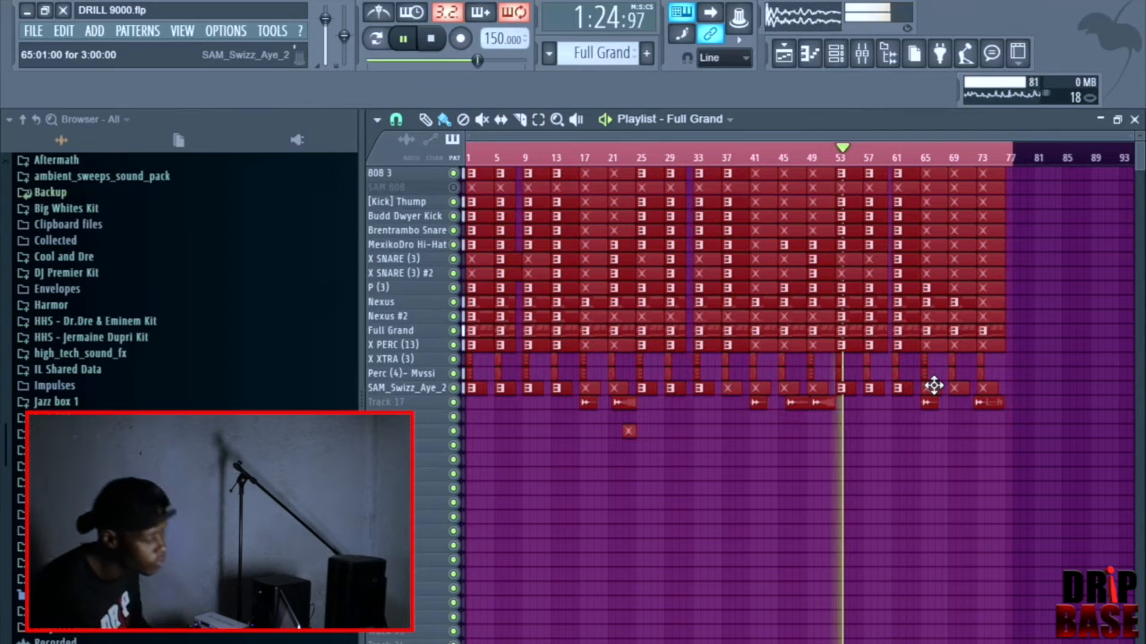
Step: Stop the full playlist playback, returning the song position to zero
click(432, 39)
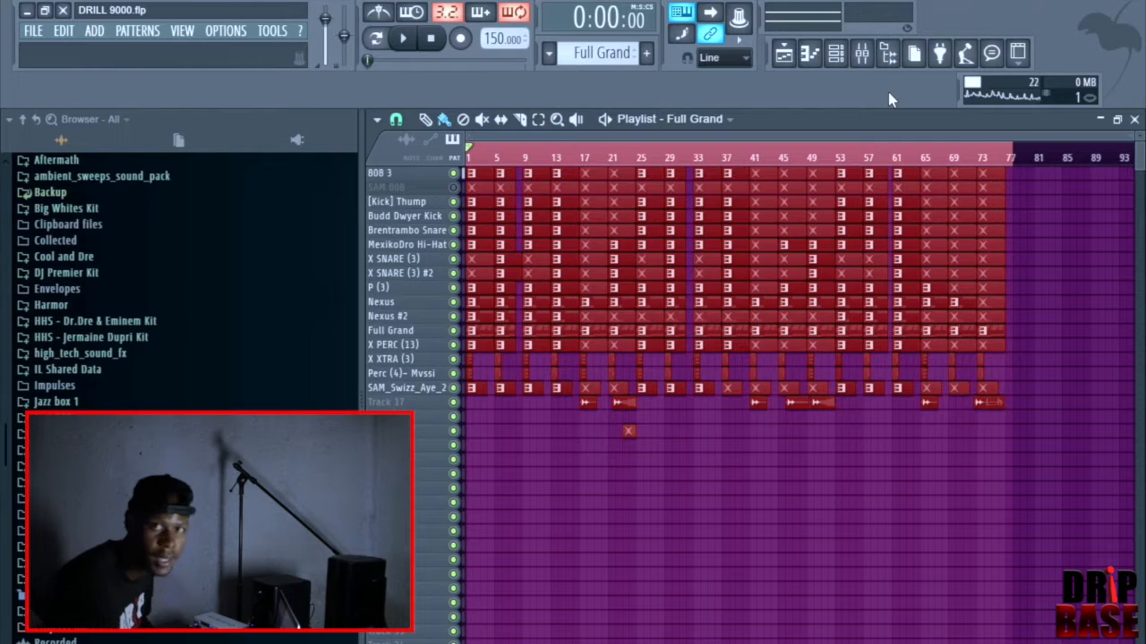
Step: Bring up the channel rack and make Full Grand the current pattern
click(861, 54)
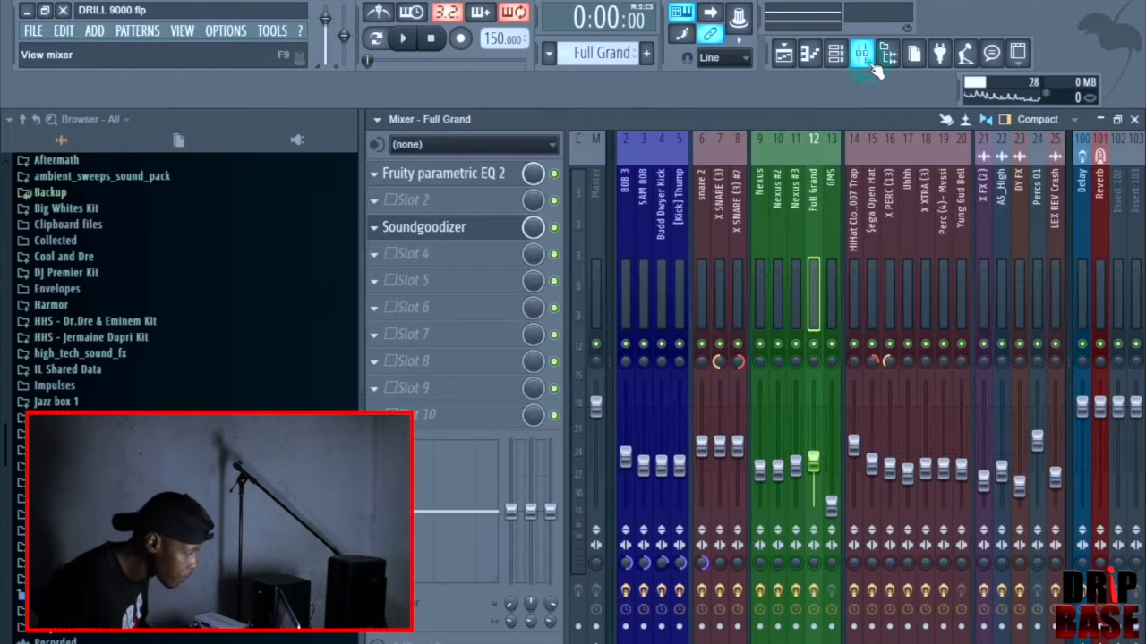
mouse_move(887, 54)
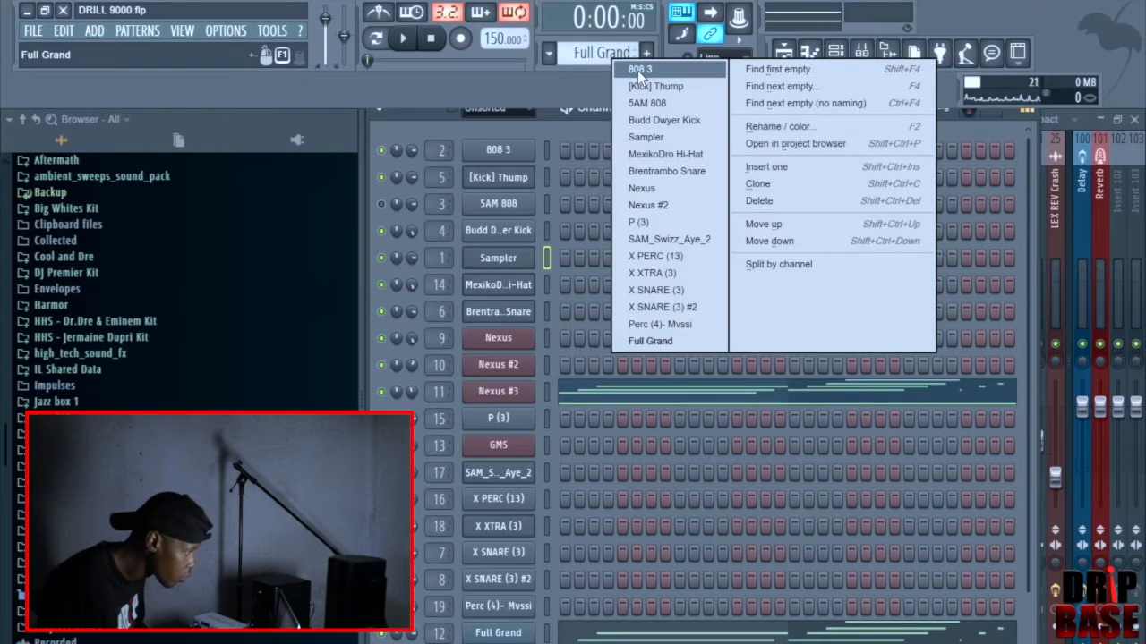
click(639, 68)
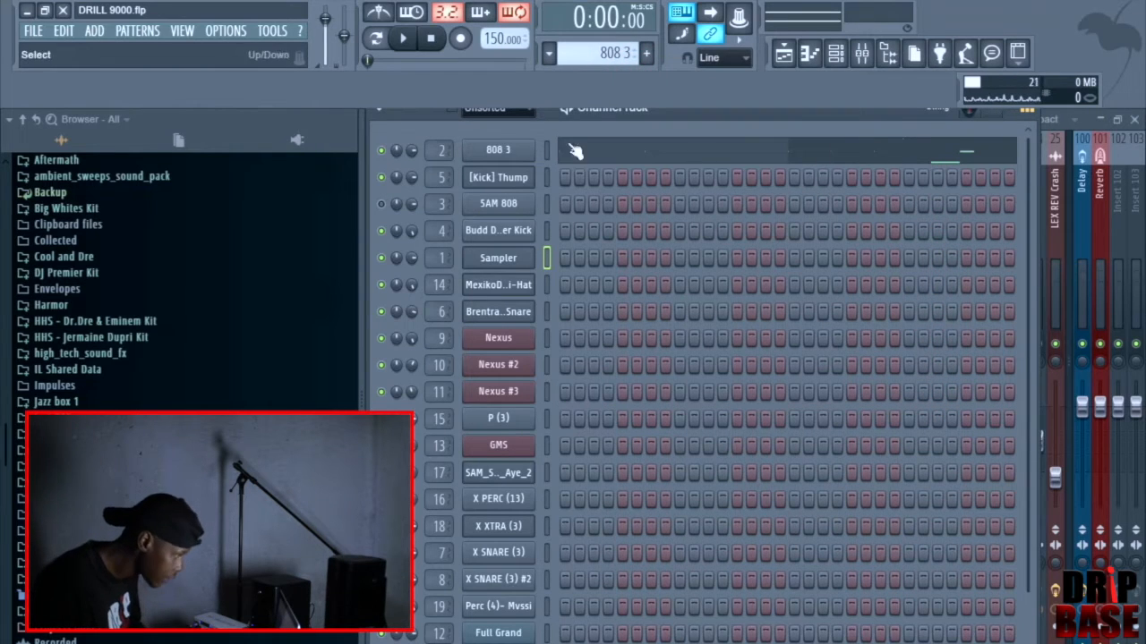
right_click(498, 150)
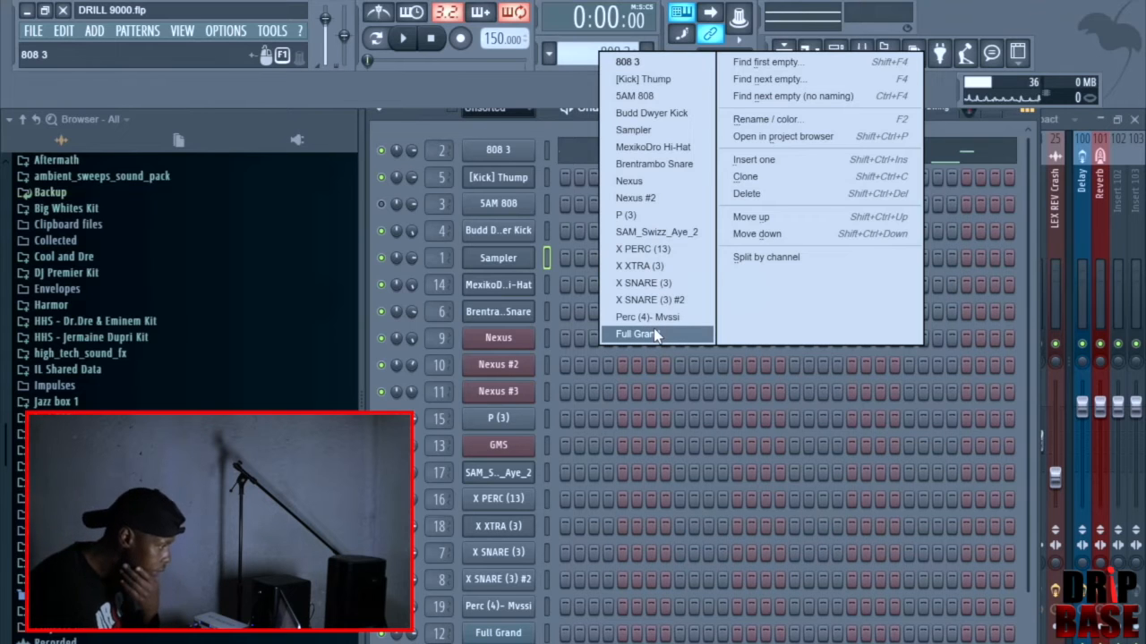
click(638, 335)
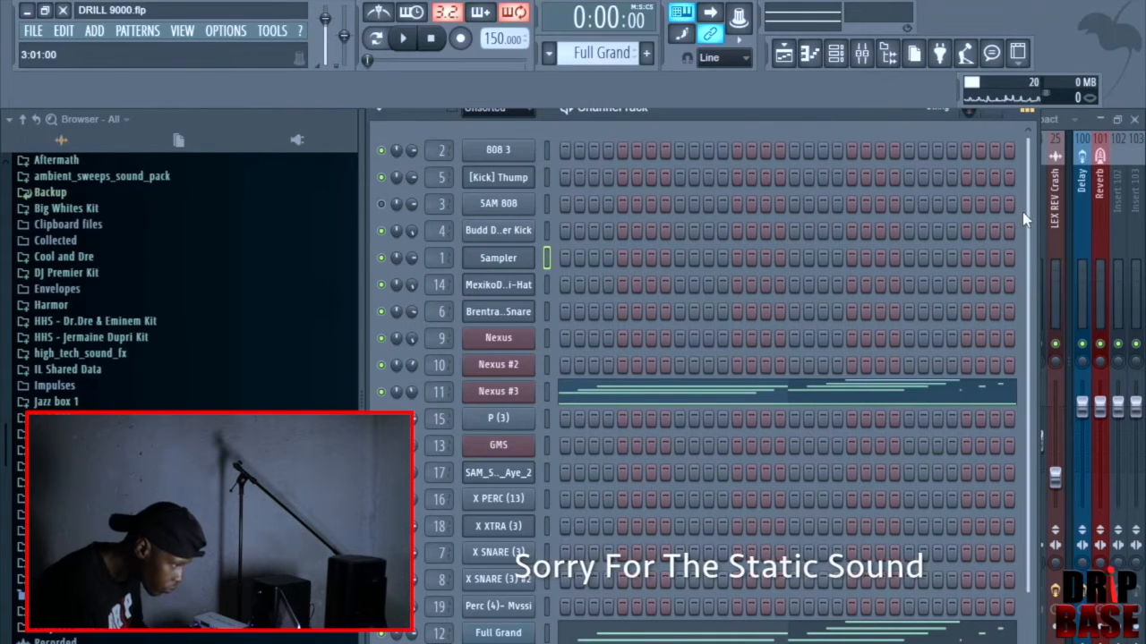
scroll(down, 3)
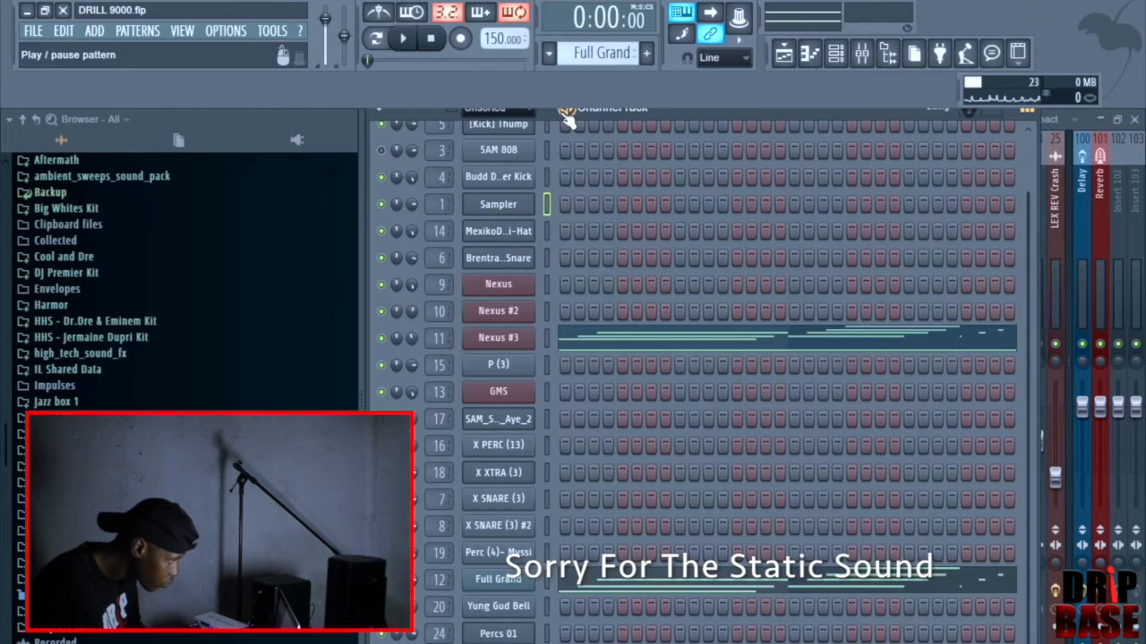
Step: Play the Full Grand pattern, review the Nexus #3 melody notes, and return to the channel rack
click(401, 37)
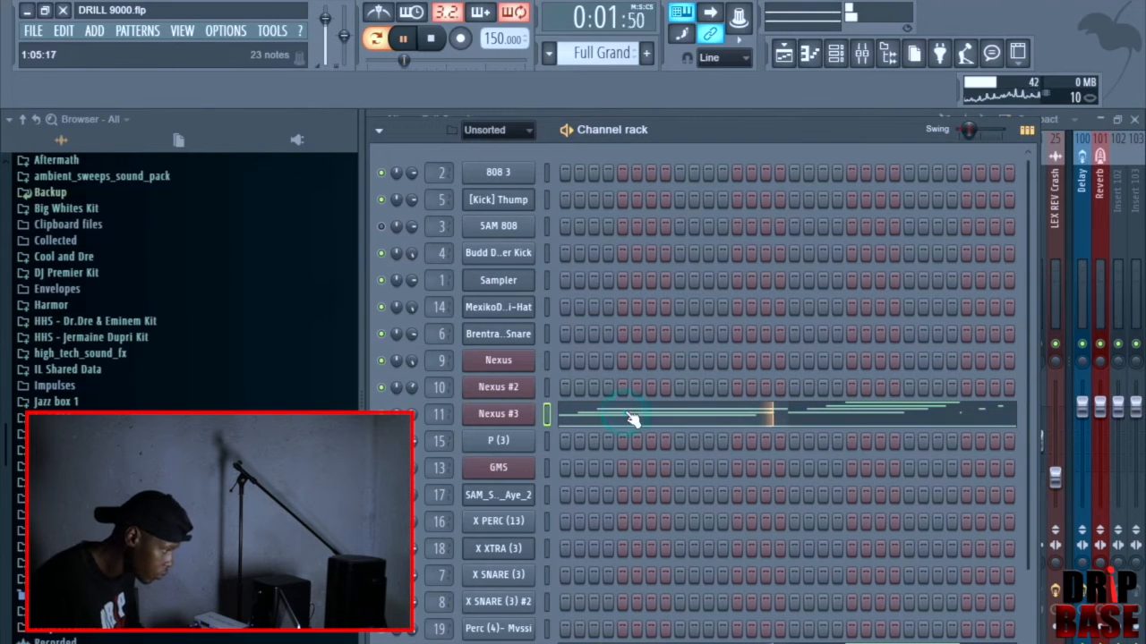
double_click(618, 413)
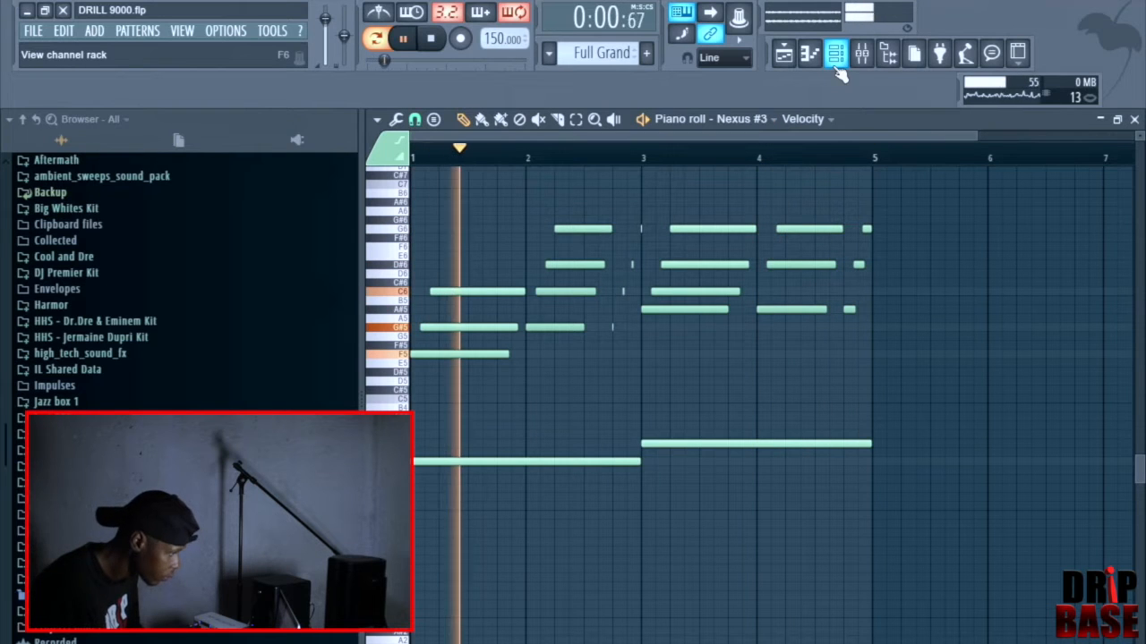
click(834, 53)
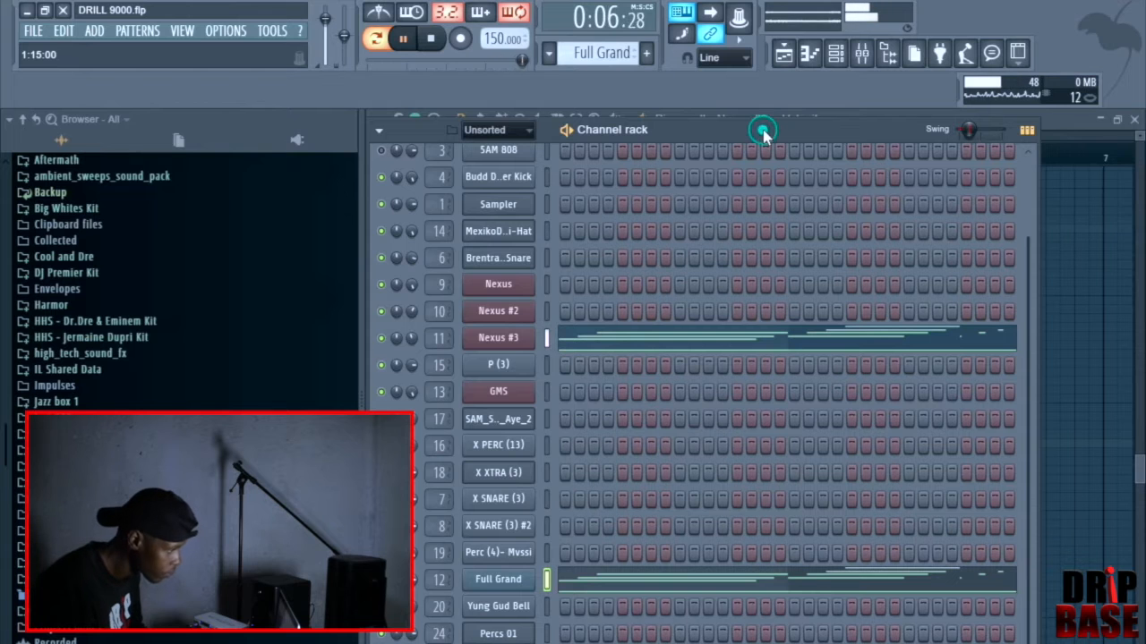
Step: Make Perc (4)- Mvssi the current pattern and start it playing
click(781, 54)
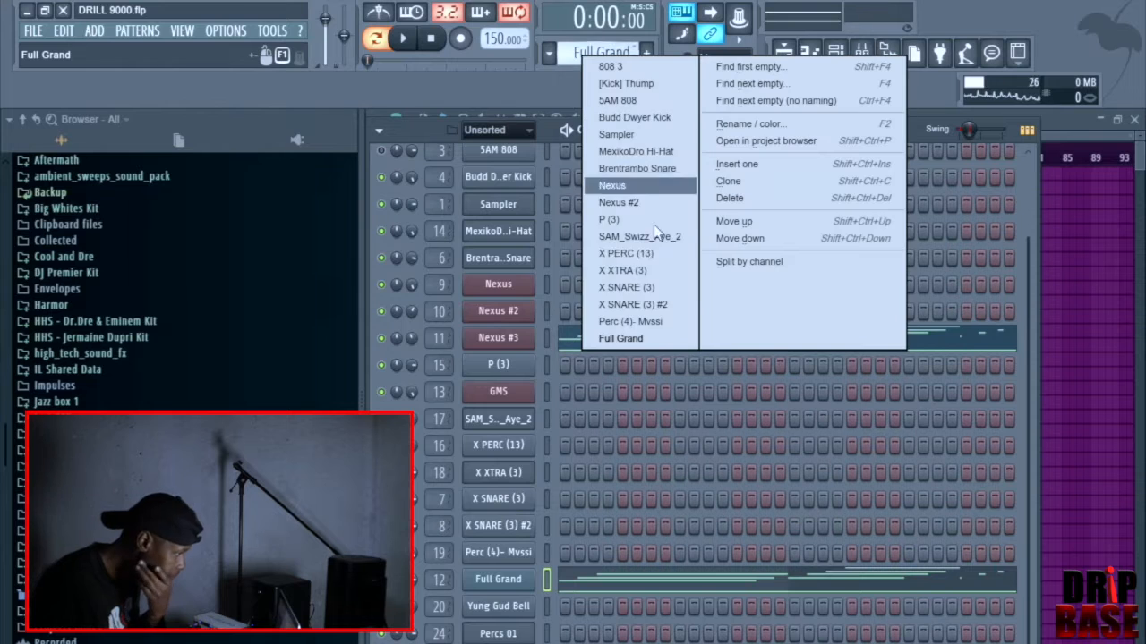
mouse_move(648, 271)
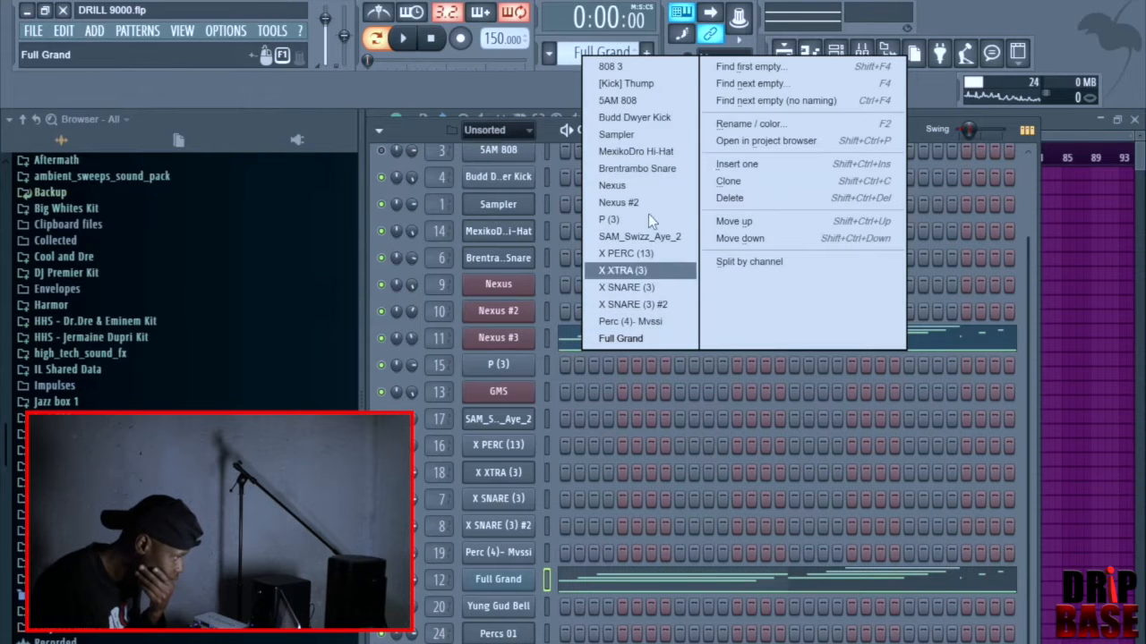
mouse_move(630, 322)
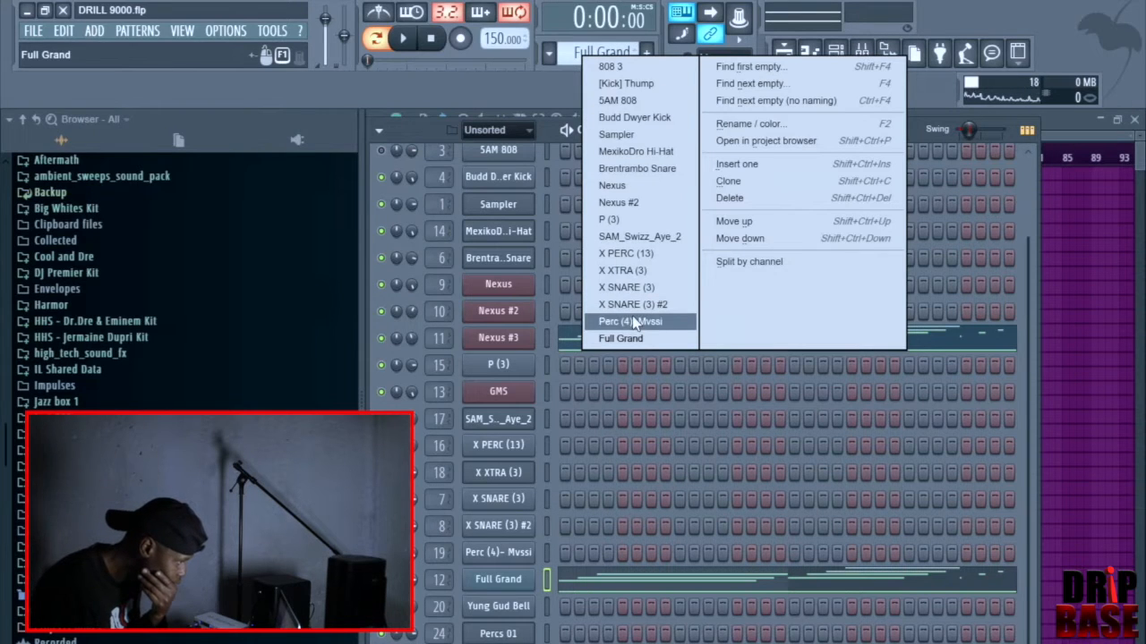
click(626, 322)
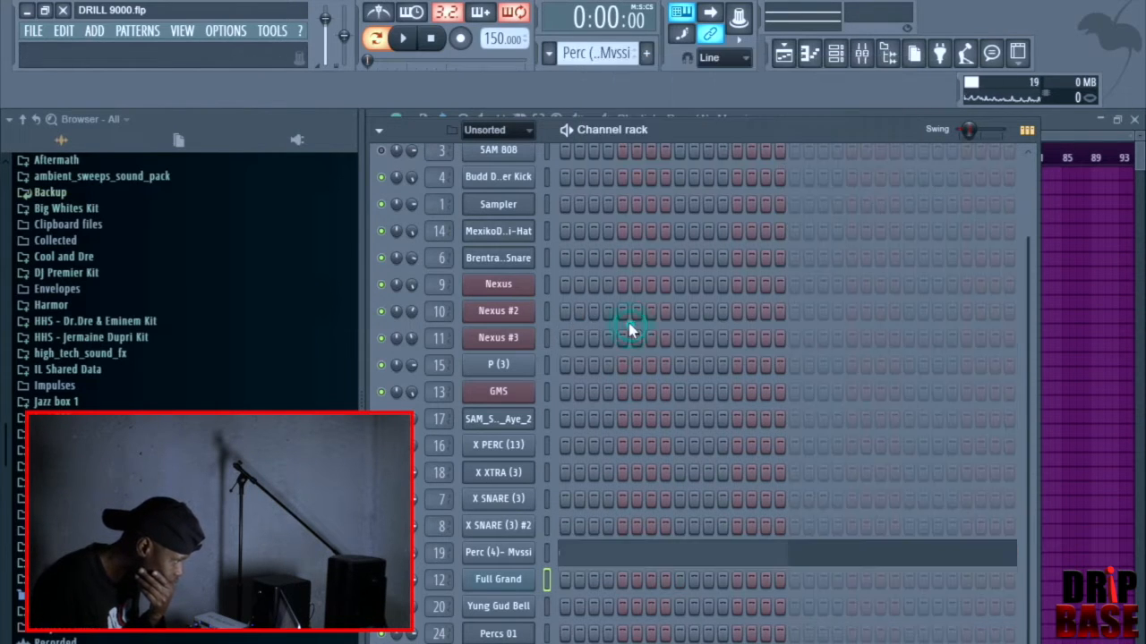
click(401, 38)
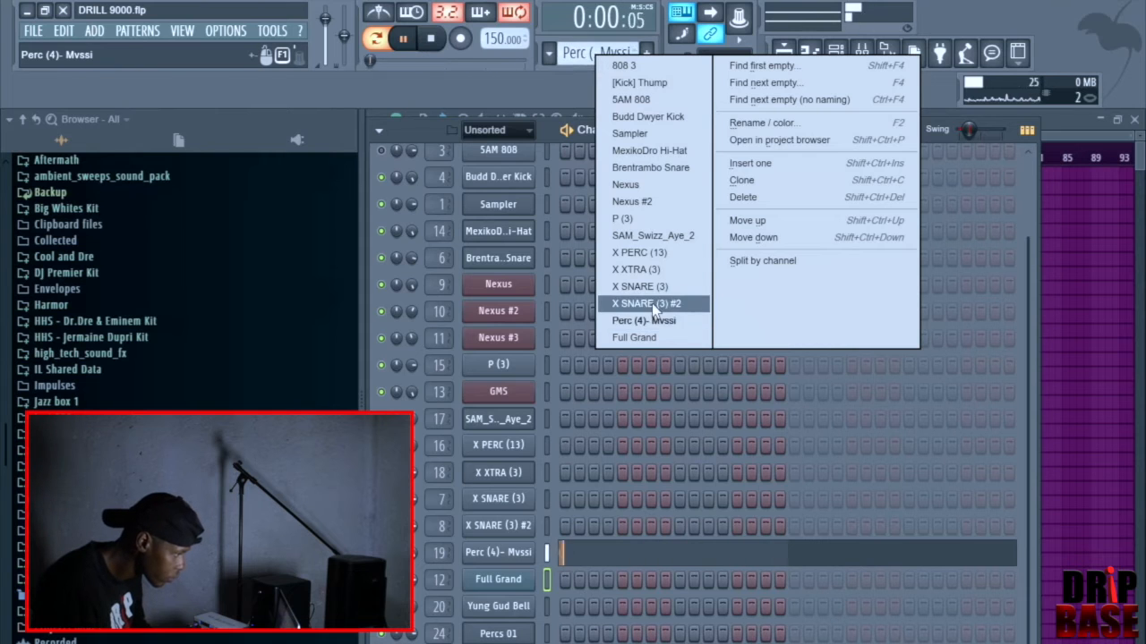
Step: Step from Nexus #2 to the MexikoDro Hi-Hat pattern and view its notes in the piano roll
click(639, 304)
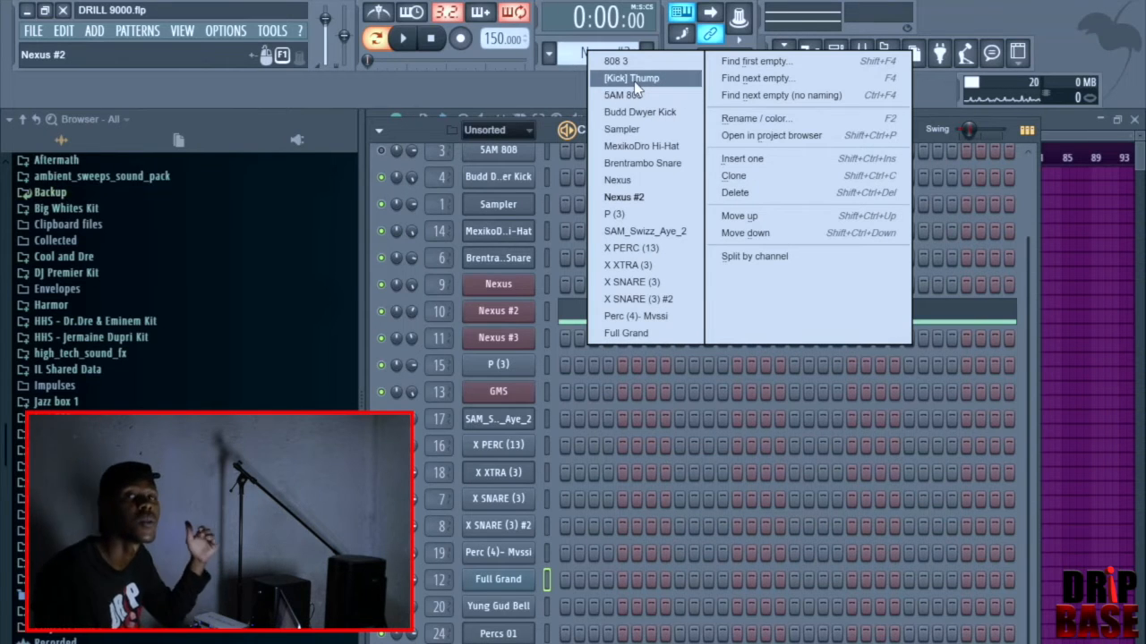
mouse_move(643, 163)
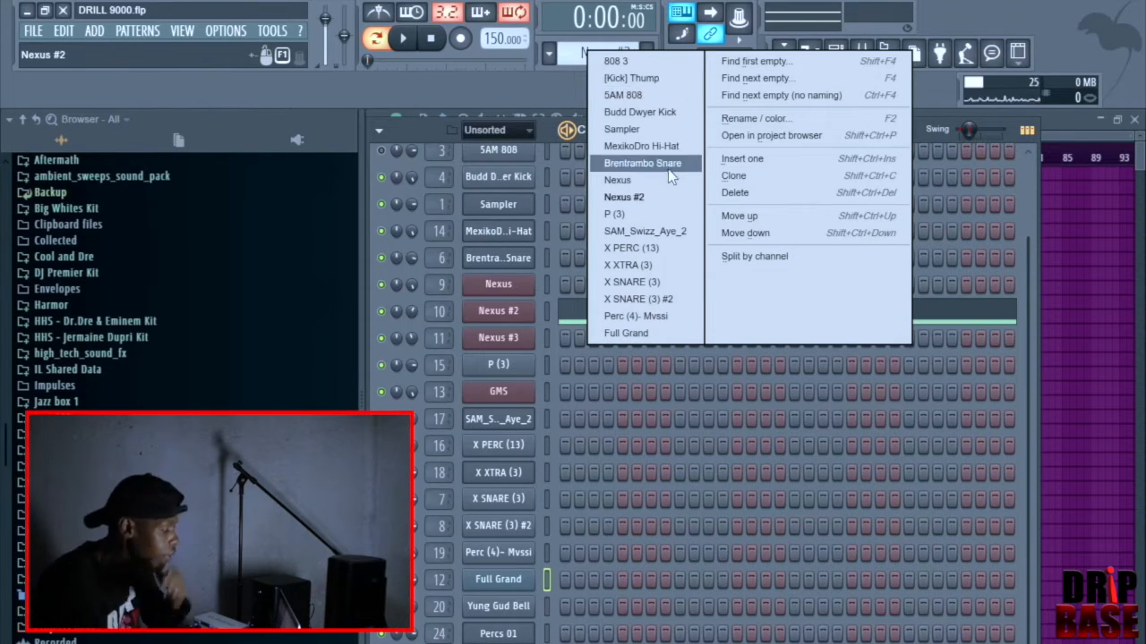
click(641, 146)
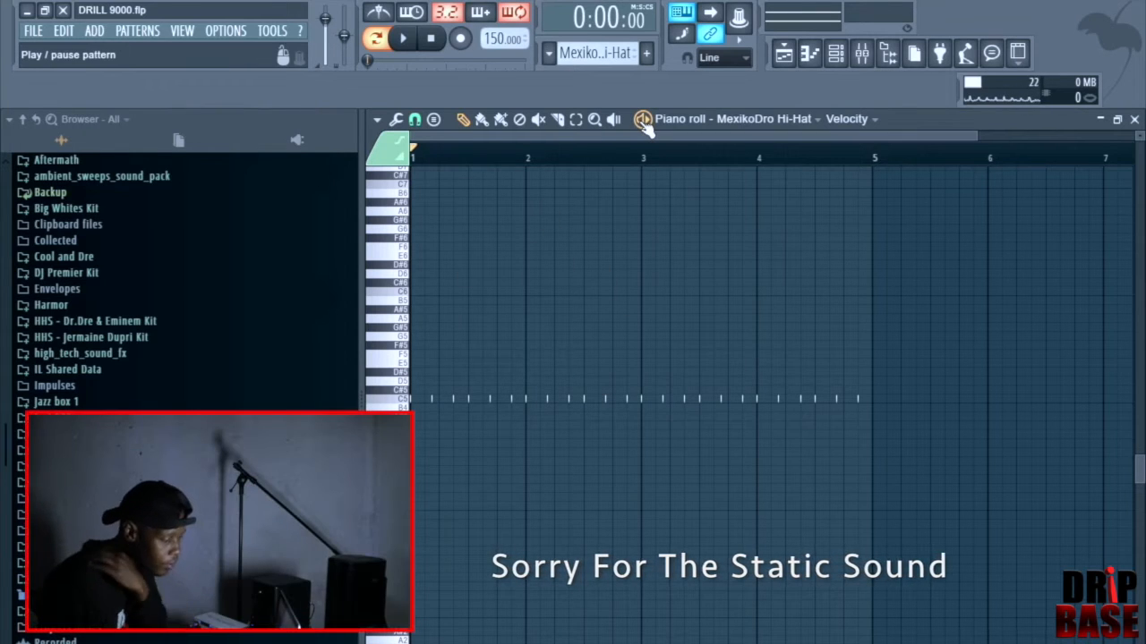
Step: Play the MexikoDro Hi-Hat pattern, then switch to Brentrambo Snare in the piano roll
click(401, 39)
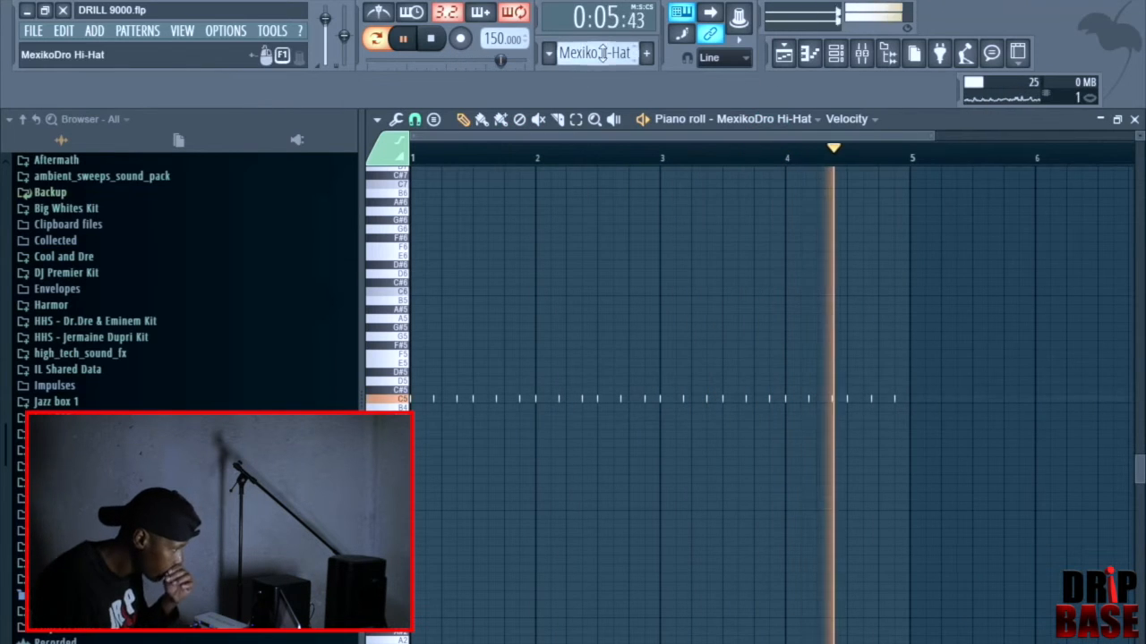
click(595, 52)
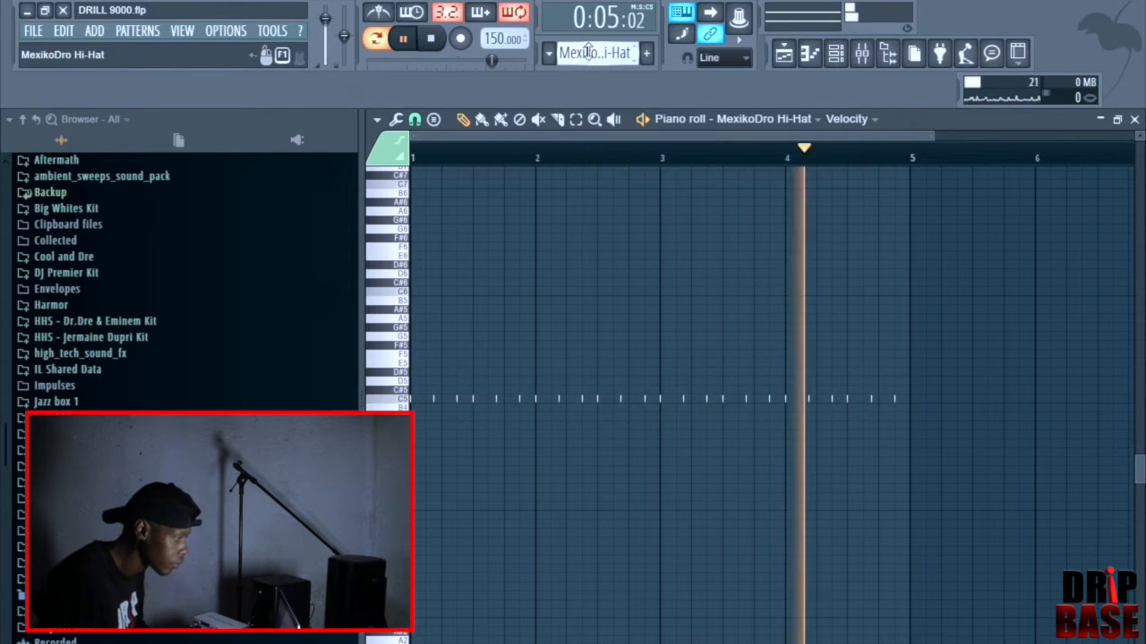
click(595, 52)
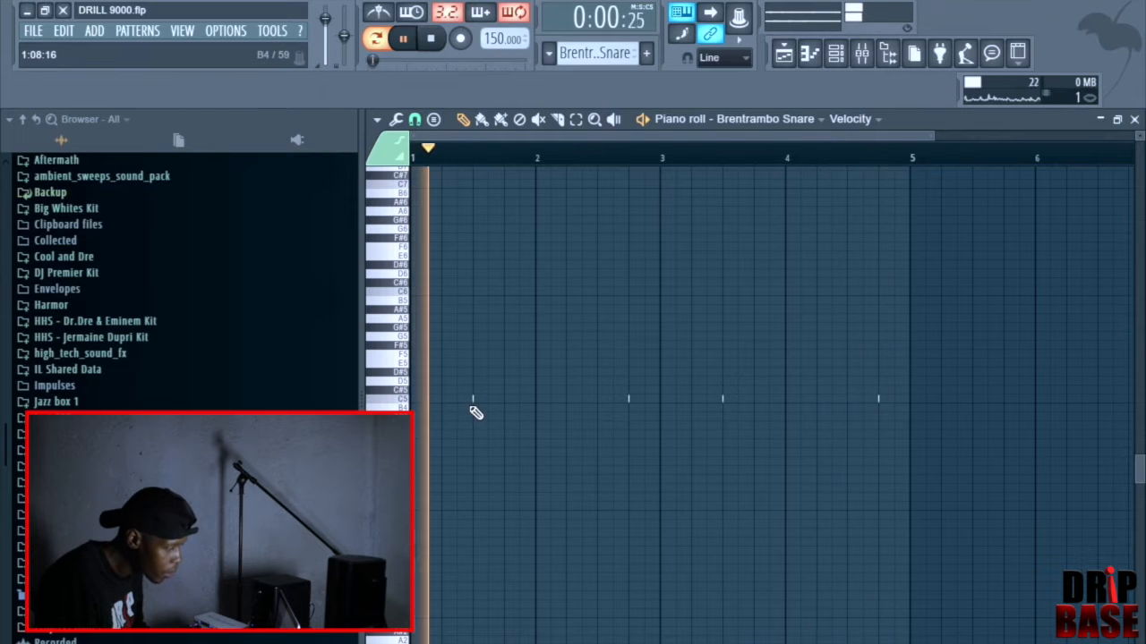
click(403, 40)
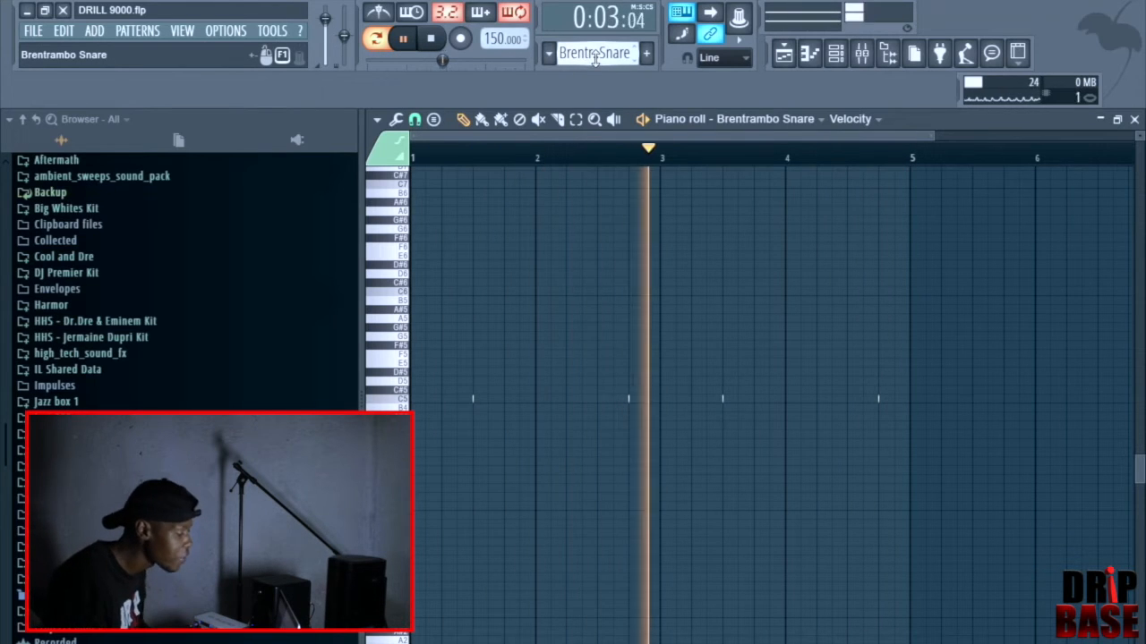
click(594, 53)
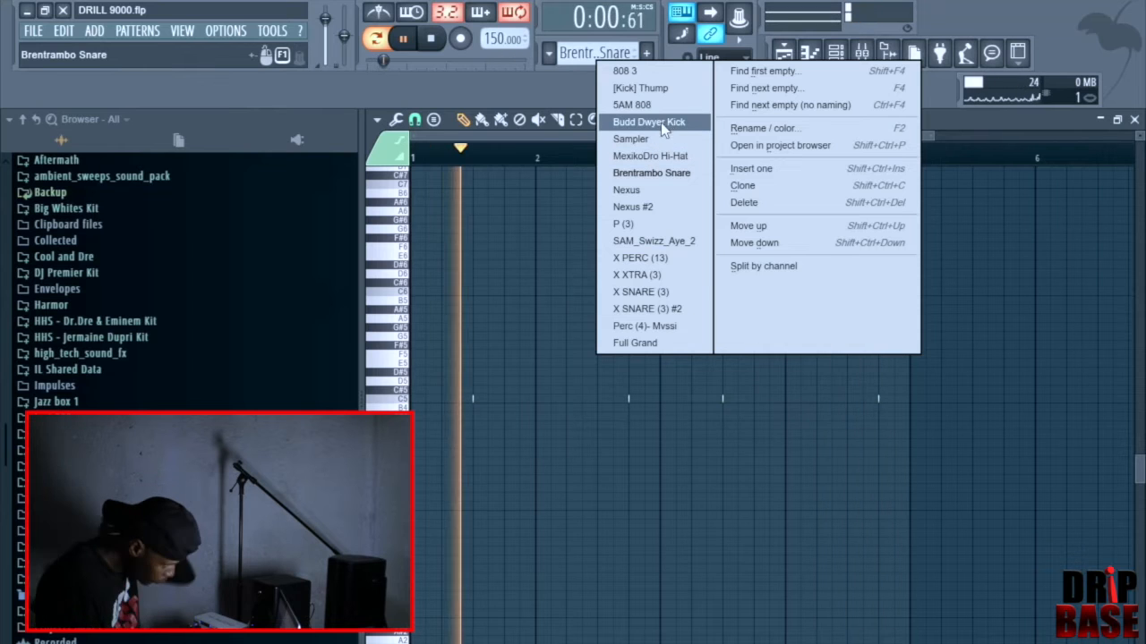
mouse_move(626, 189)
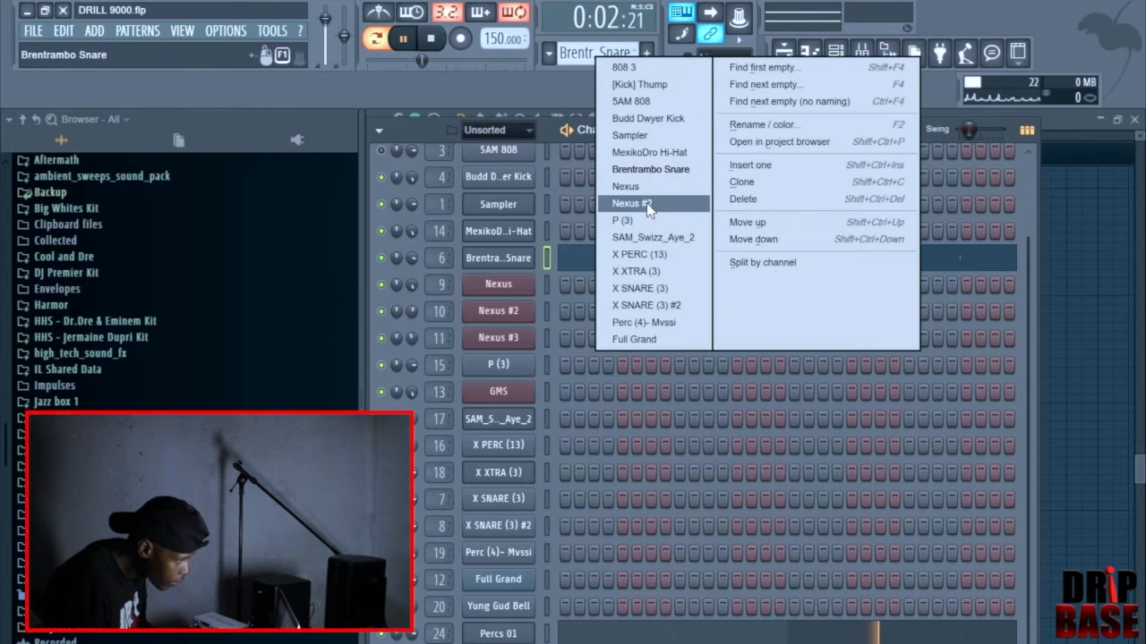
Step: View the Budd Dwyer Kick pattern, then make SAM 808 the current pattern
click(648, 118)
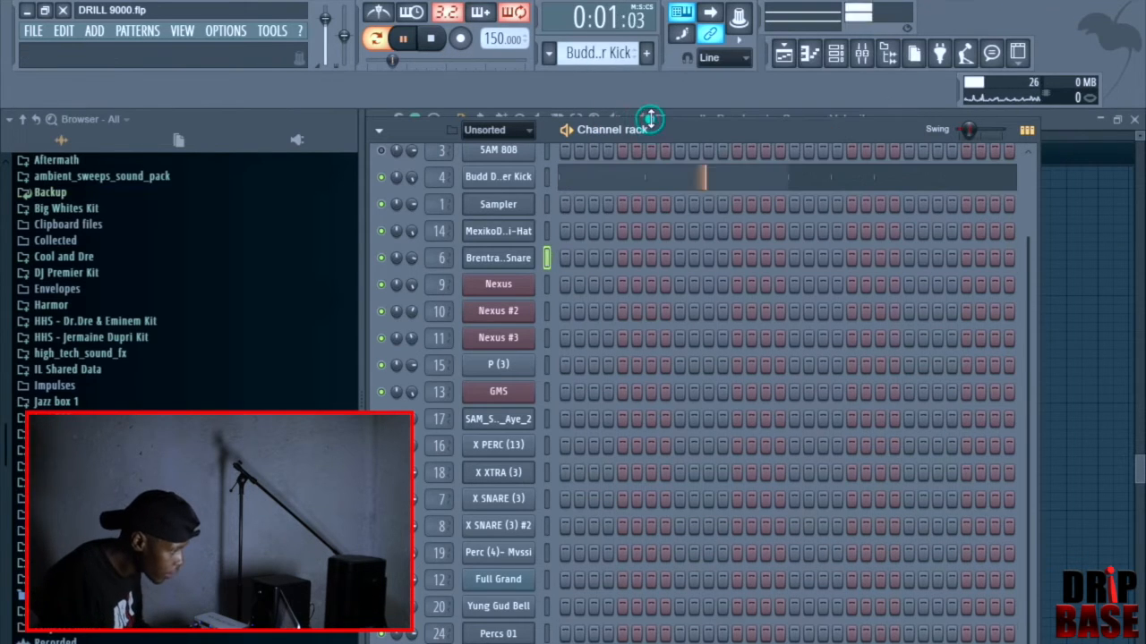
double_click(498, 177)
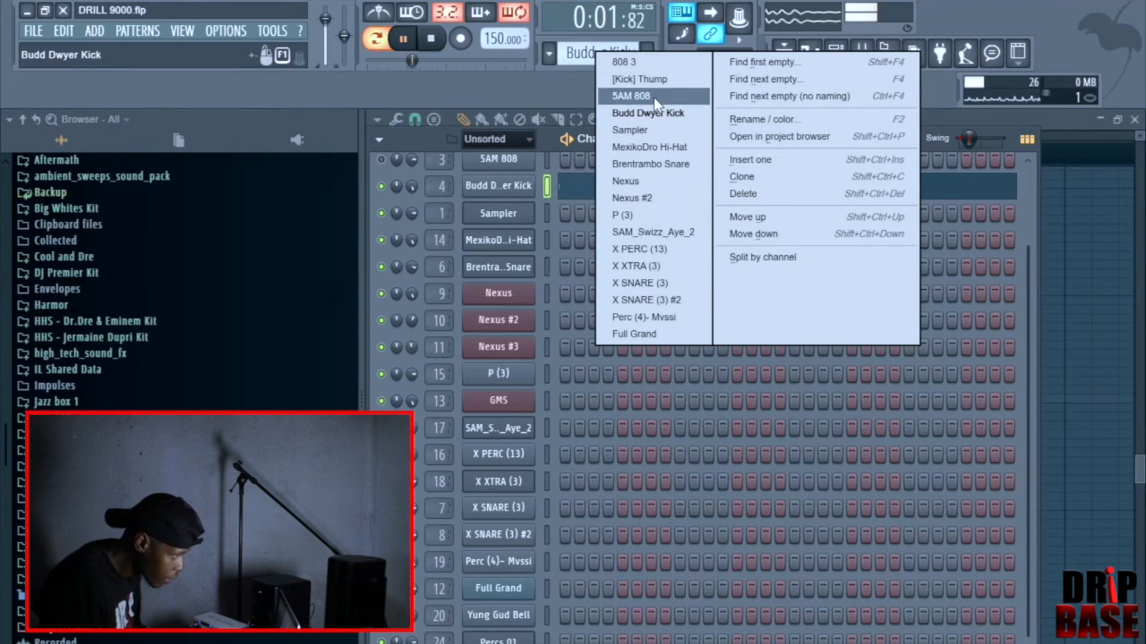
click(630, 97)
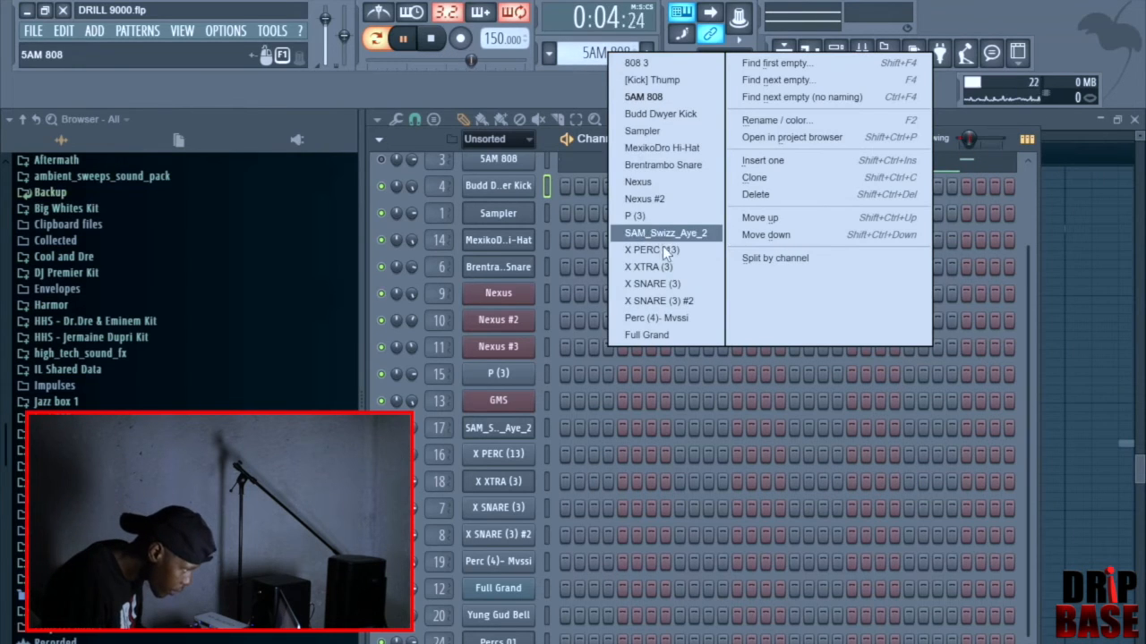
mouse_move(666, 199)
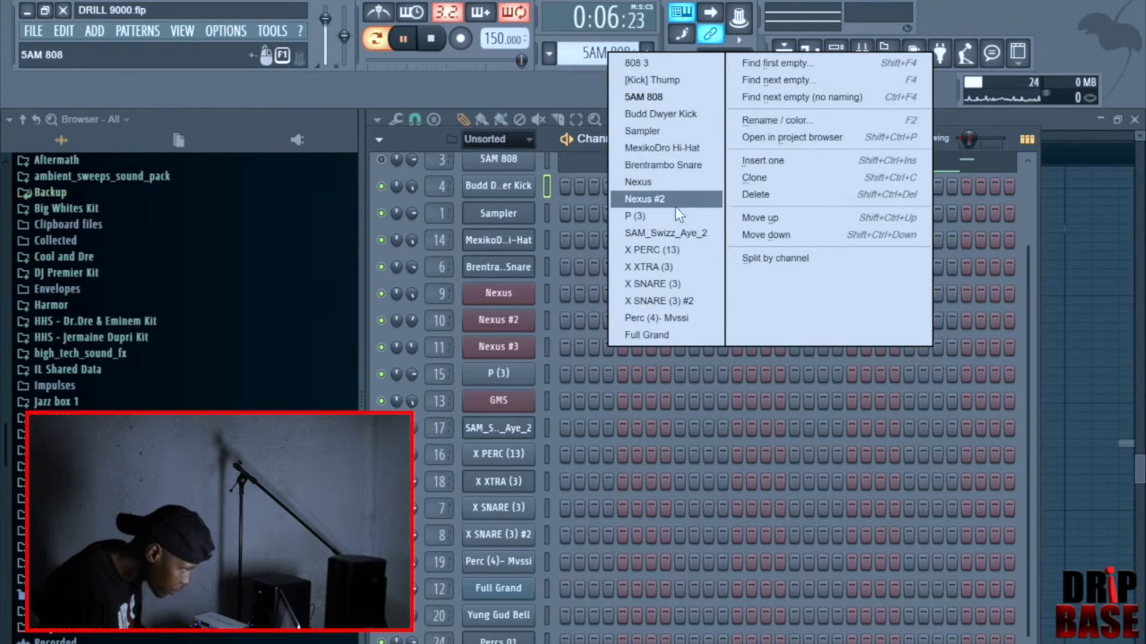
mouse_move(662, 165)
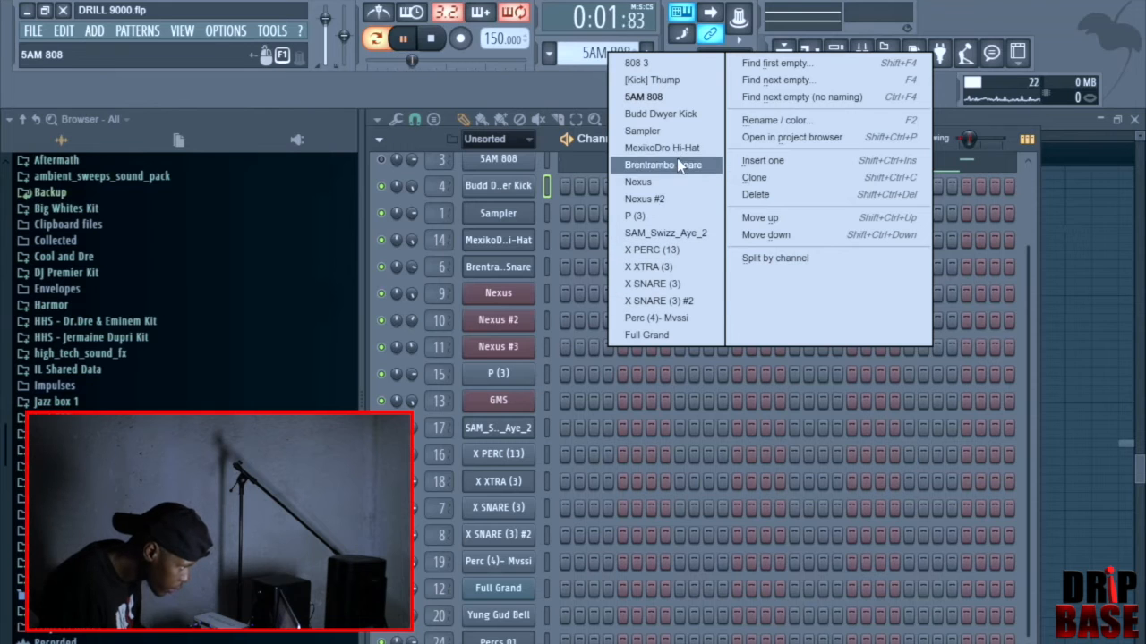
mouse_move(666, 62)
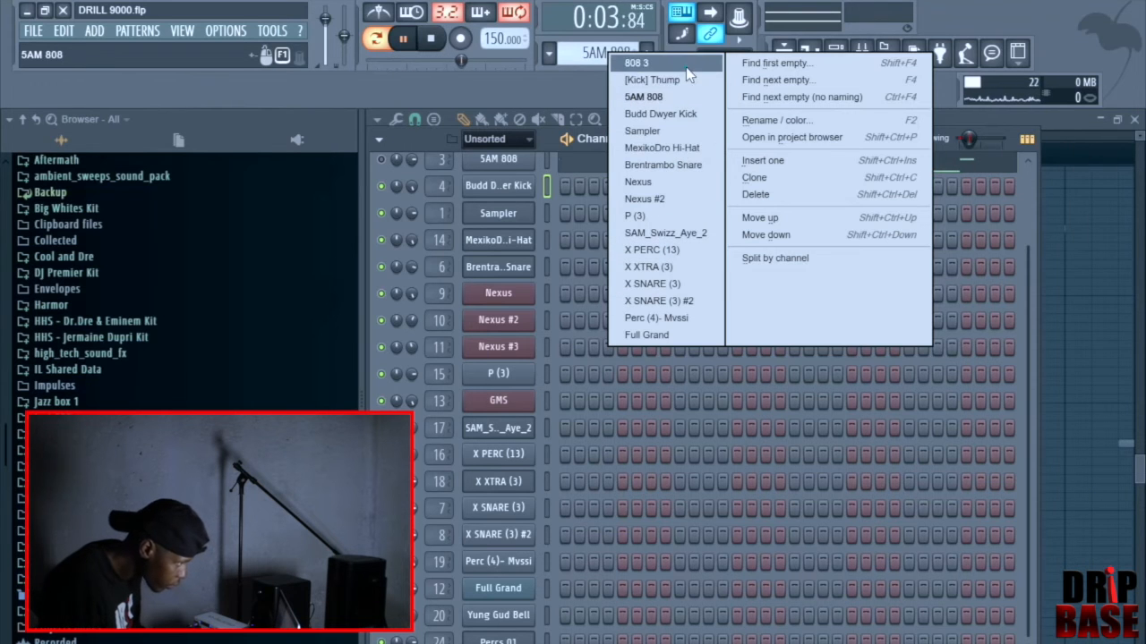
Step: Step through the 808 3 and Full Grand patterns, ending on X PERC (13)
click(636, 63)
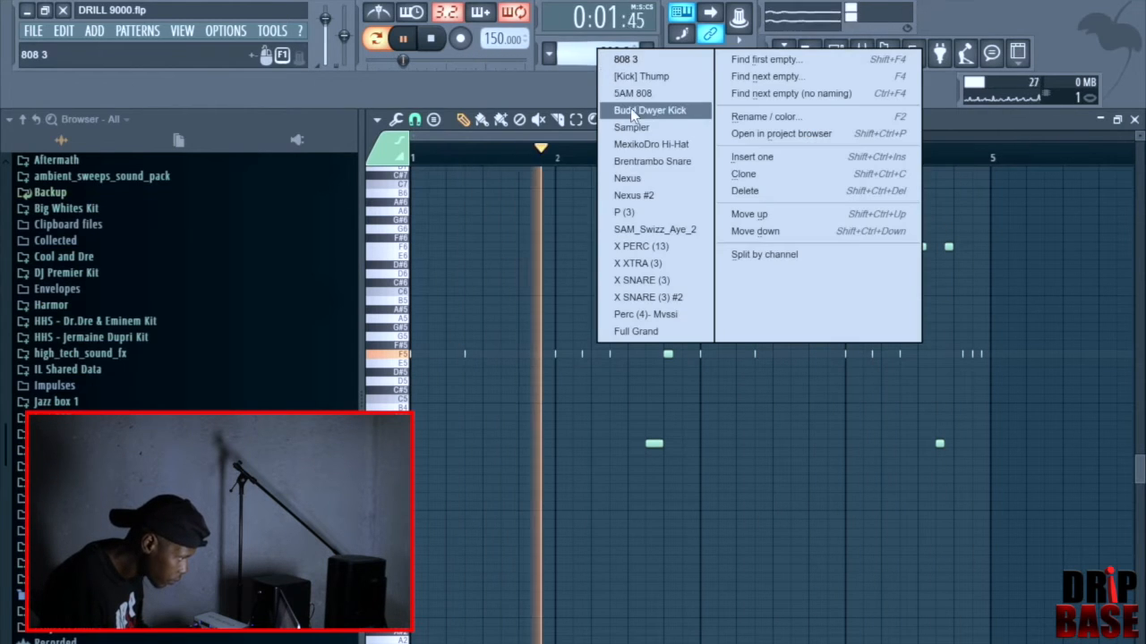
mouse_move(652, 143)
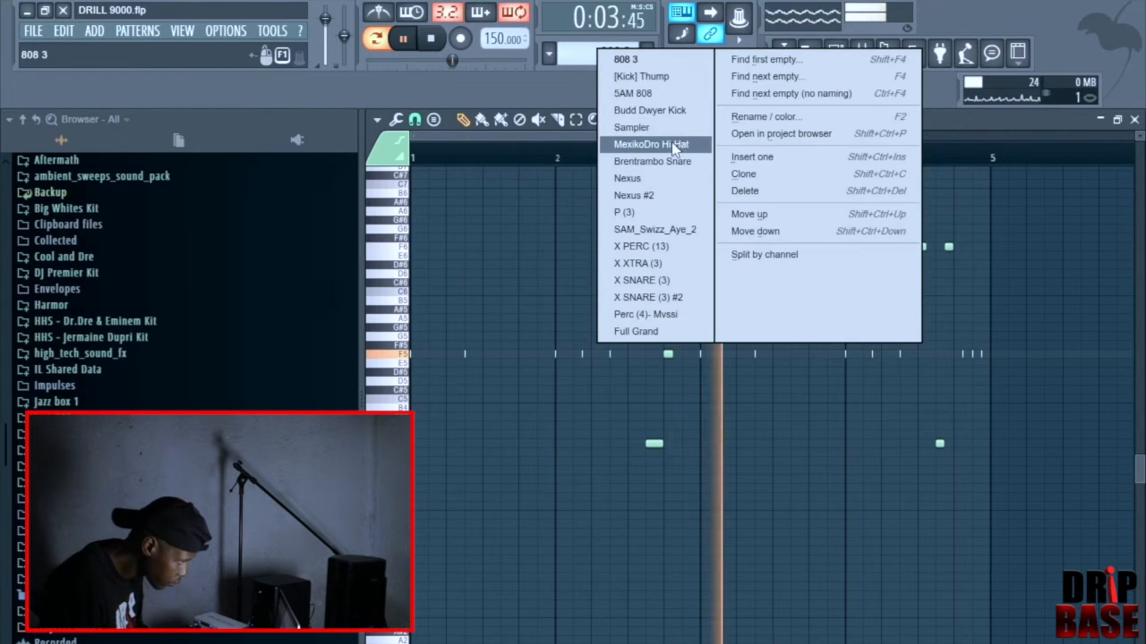
mouse_move(627, 179)
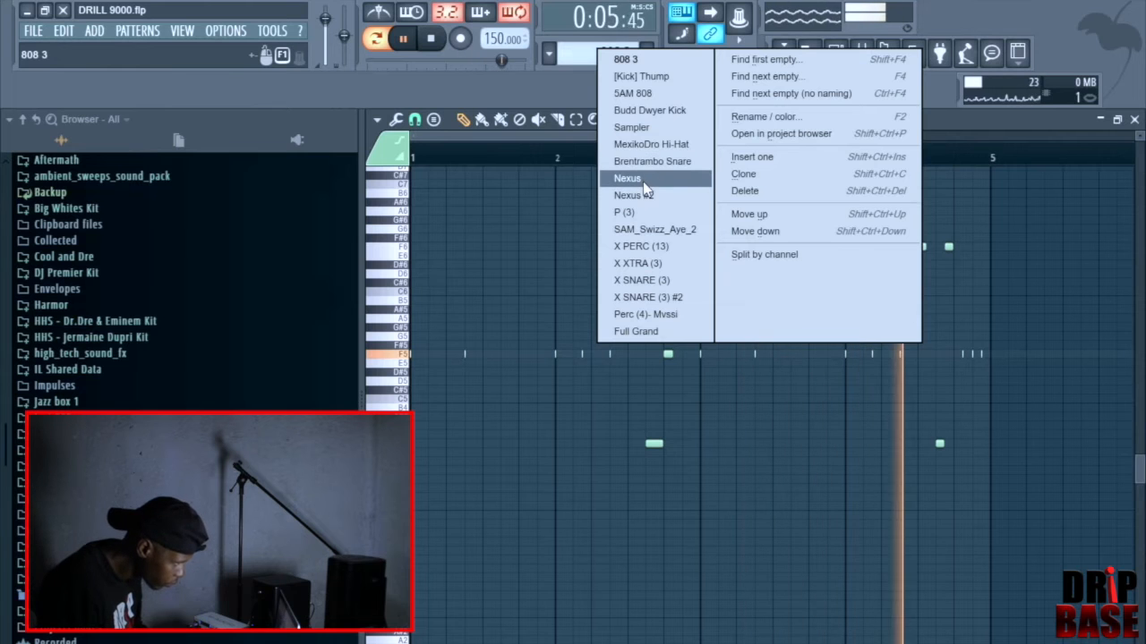
mouse_move(652, 331)
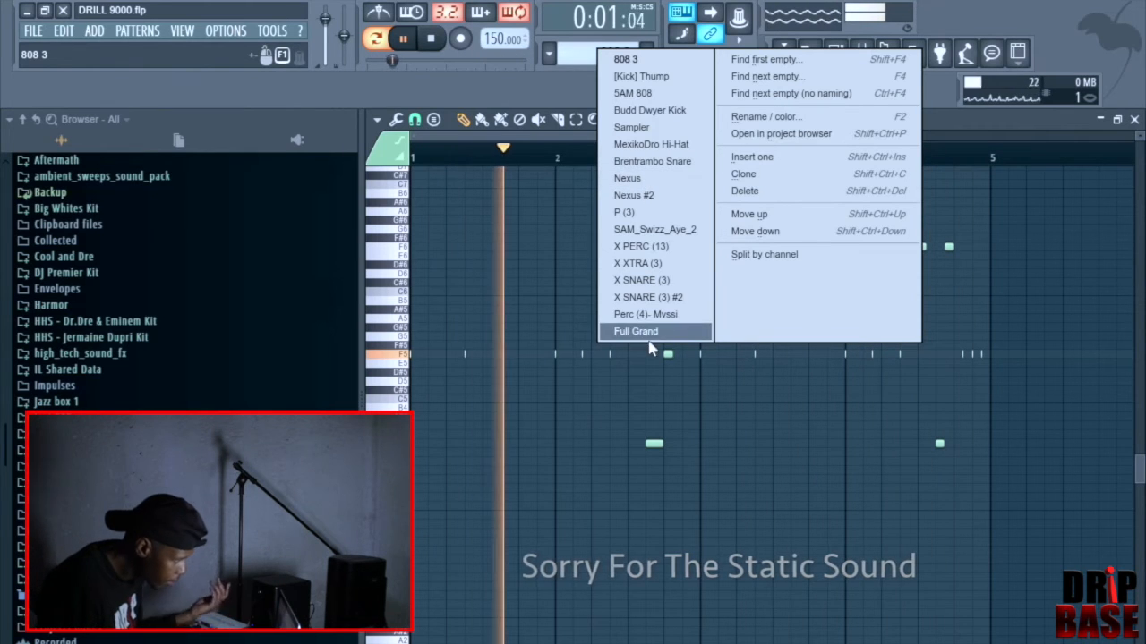
click(636, 331)
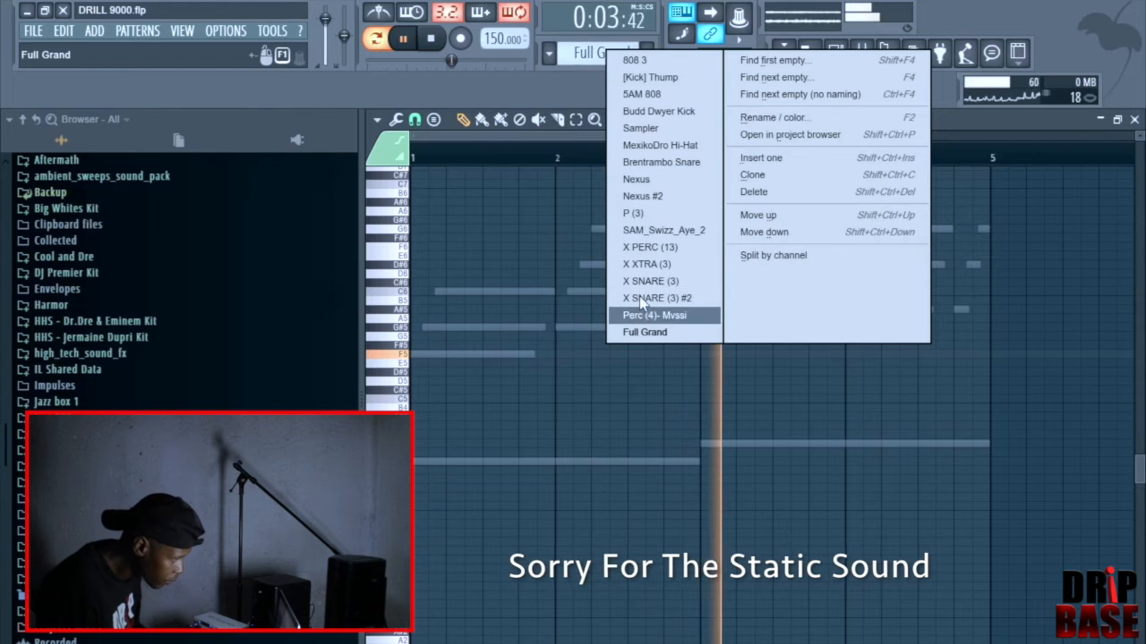
click(648, 247)
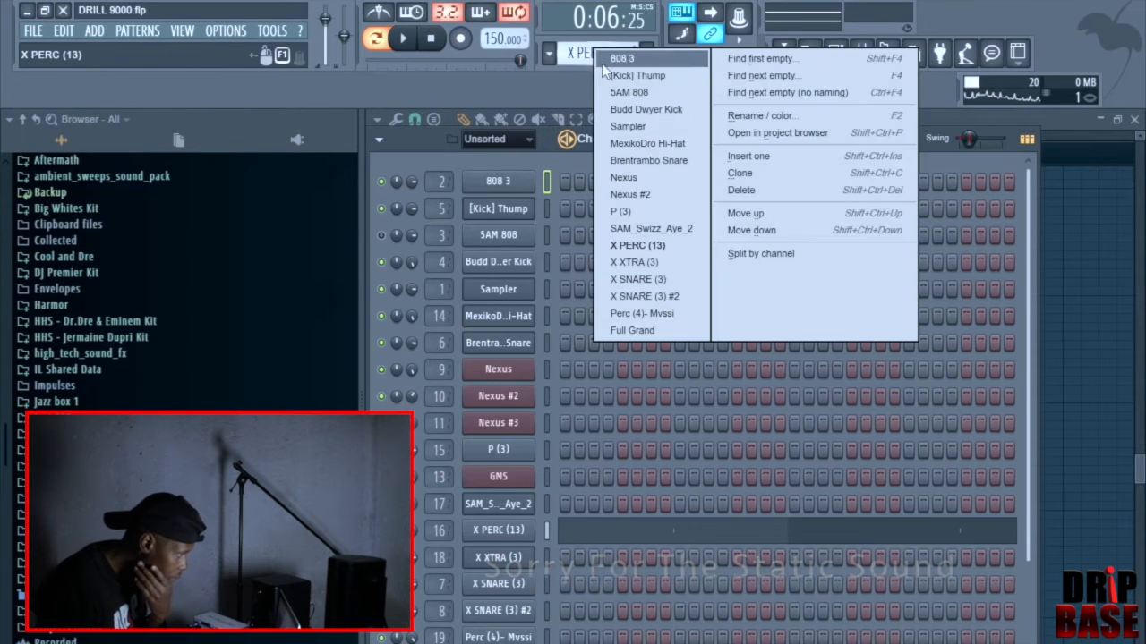
mouse_move(634, 211)
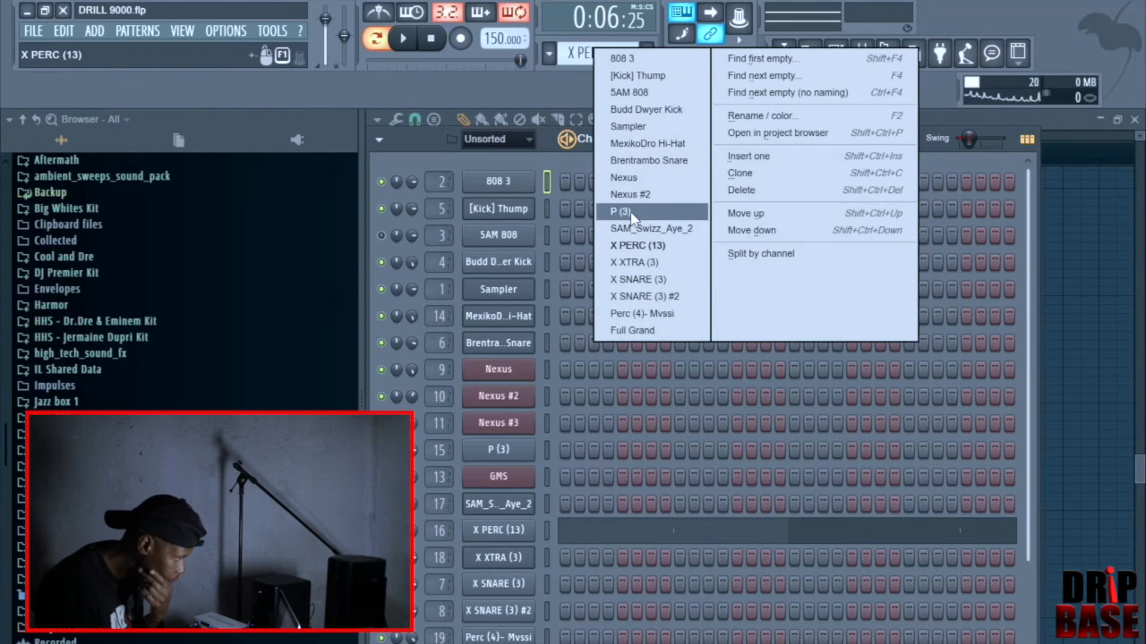
Step: View the P (3) pattern, then switch the current pattern to Nexus #2
click(619, 211)
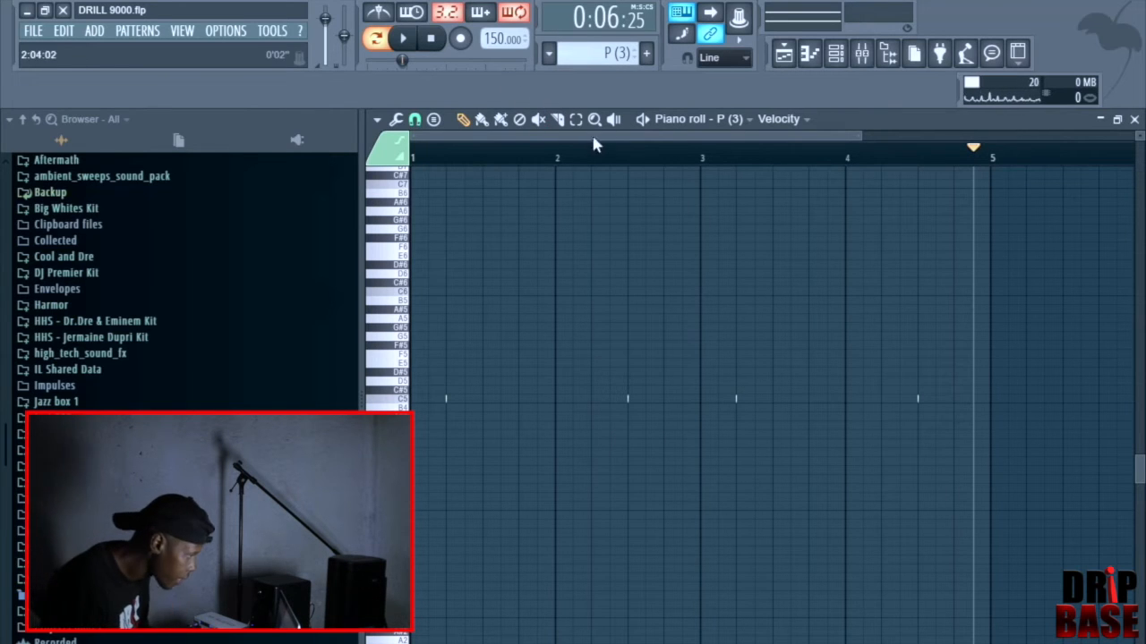
click(401, 37)
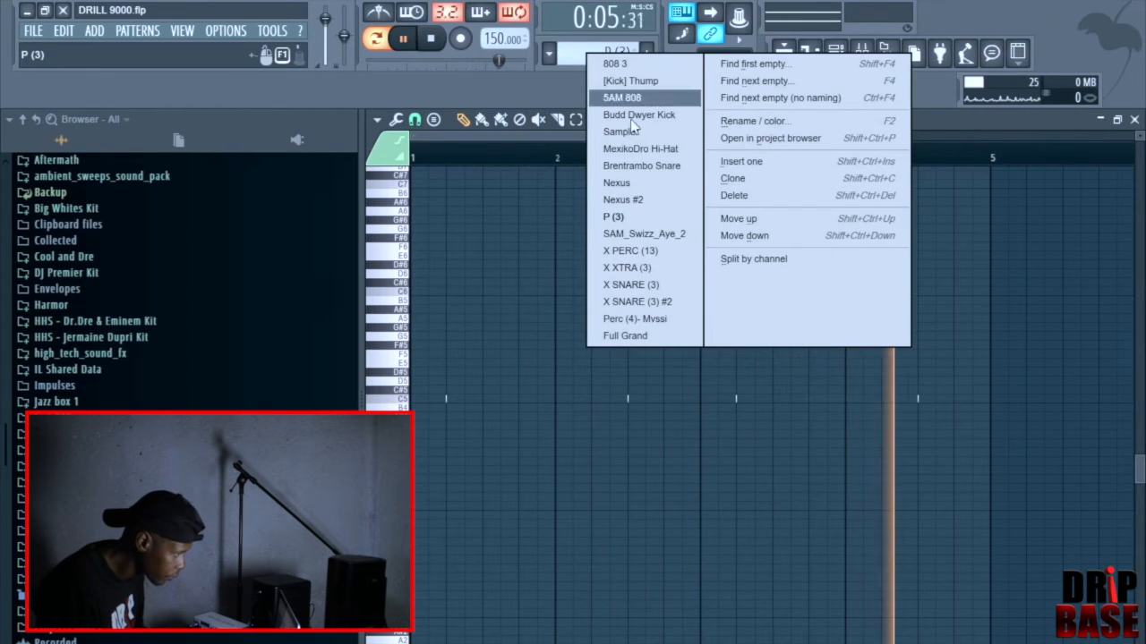
click(643, 232)
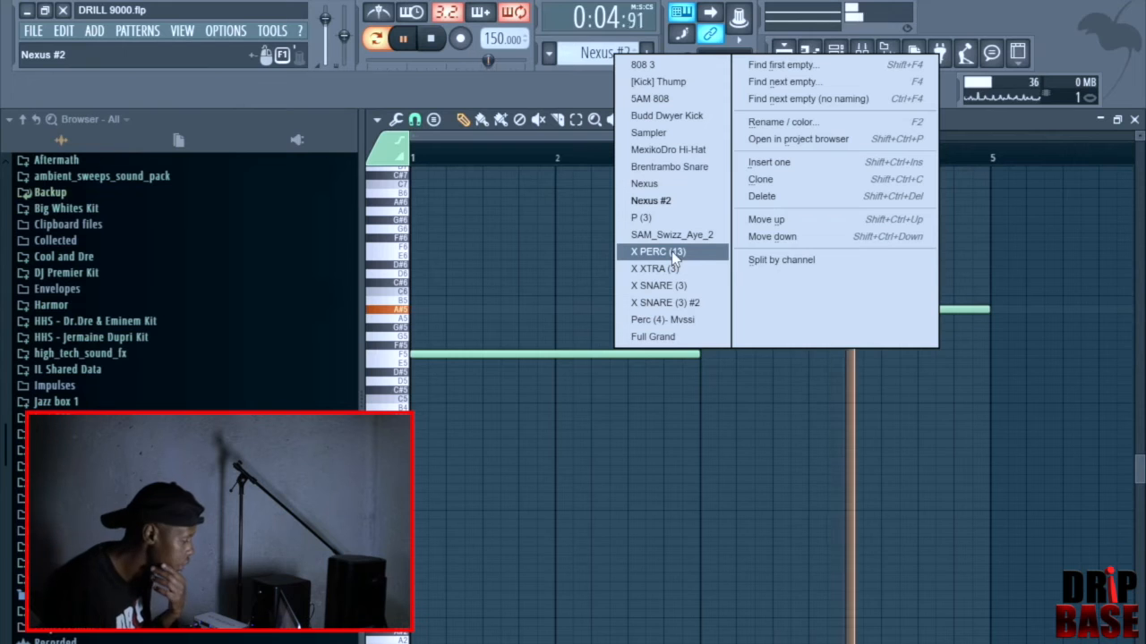
mouse_move(666, 319)
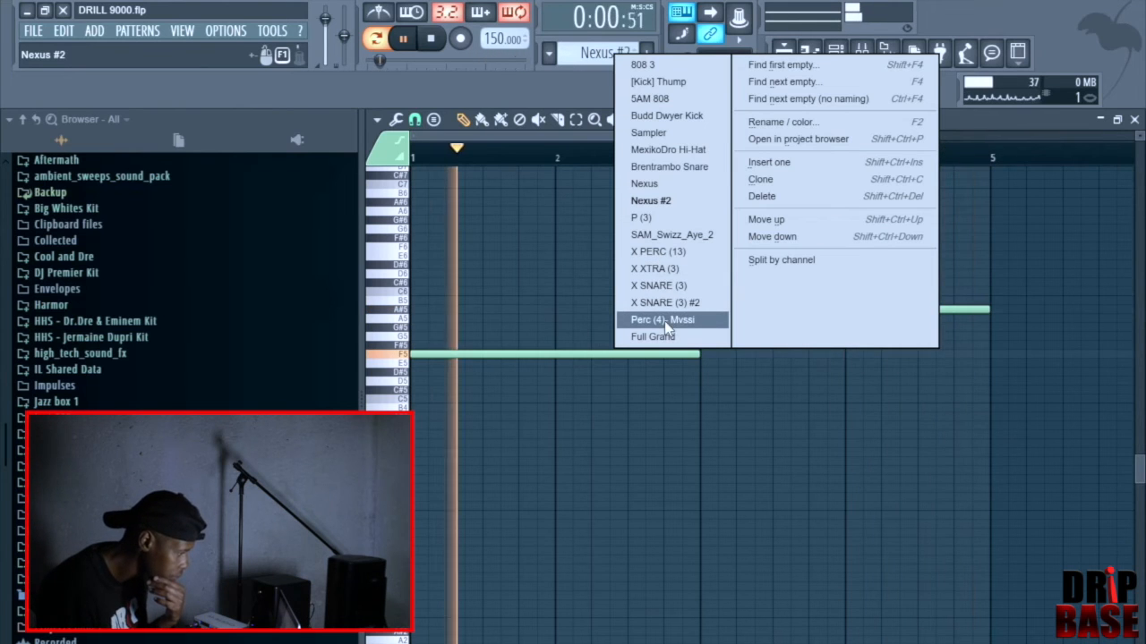
mouse_move(670, 166)
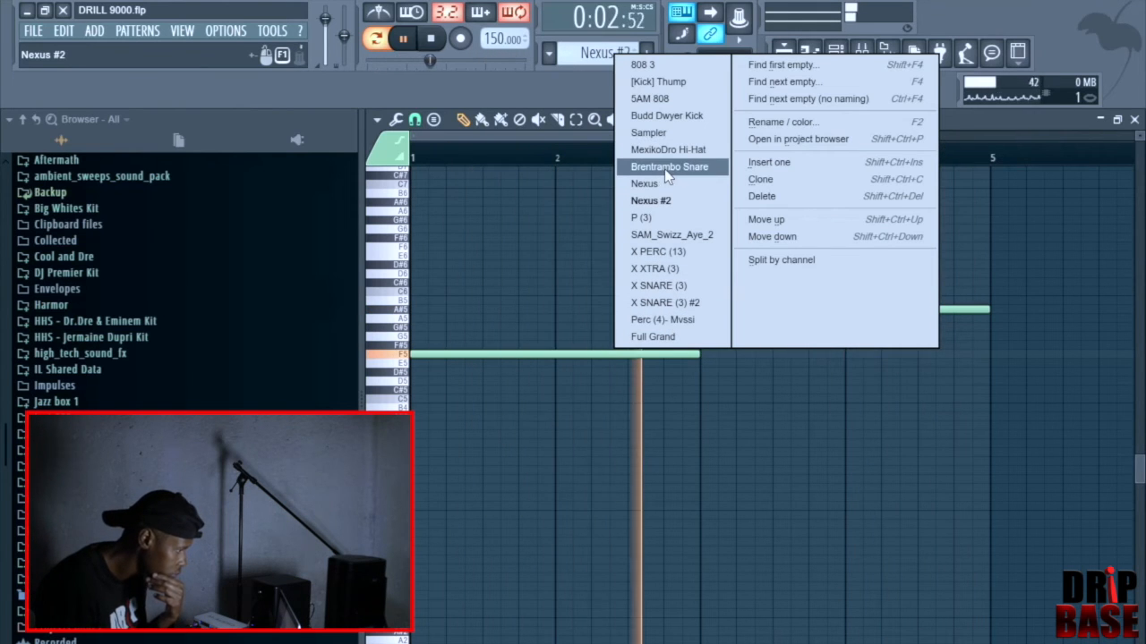
mouse_move(658, 219)
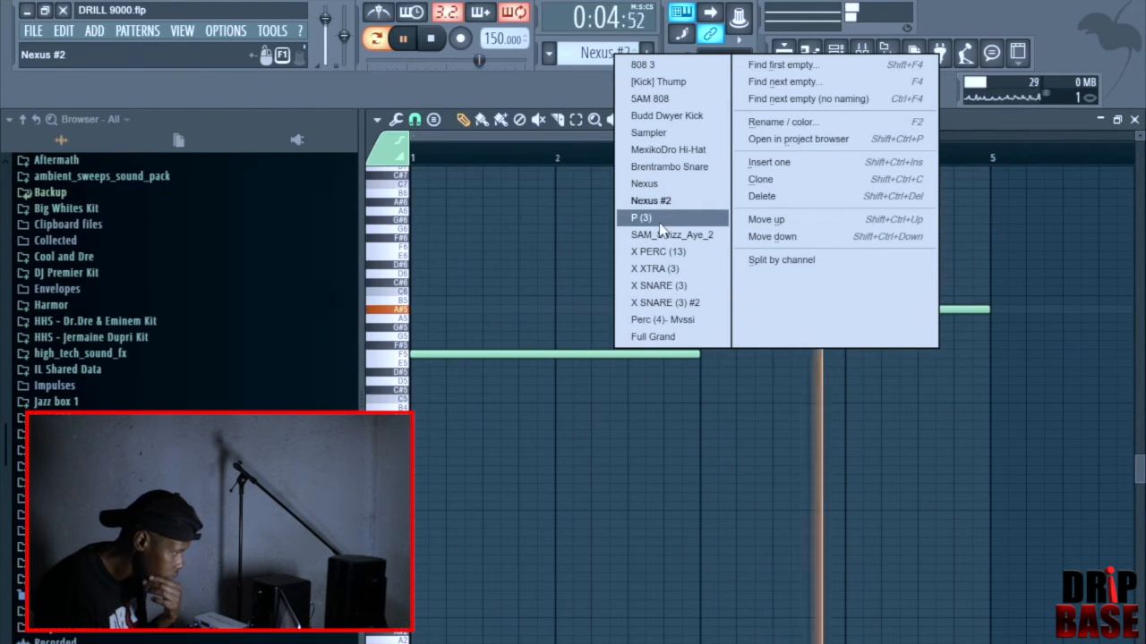
Step: Make P (3) the current pattern again and dismiss the pattern list
click(640, 218)
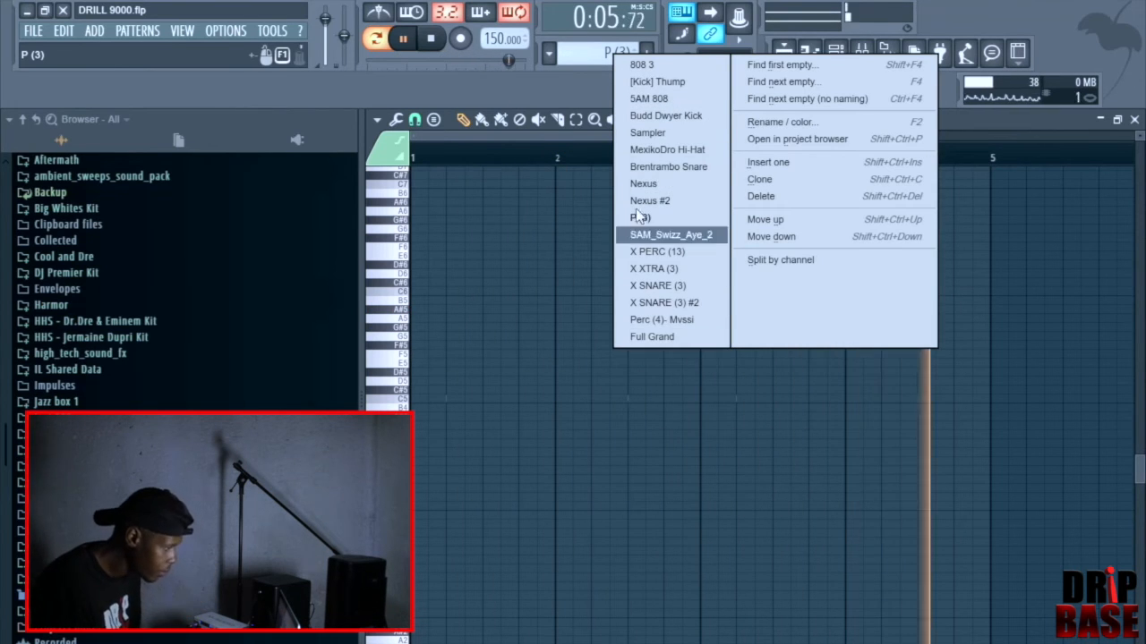
click(650, 201)
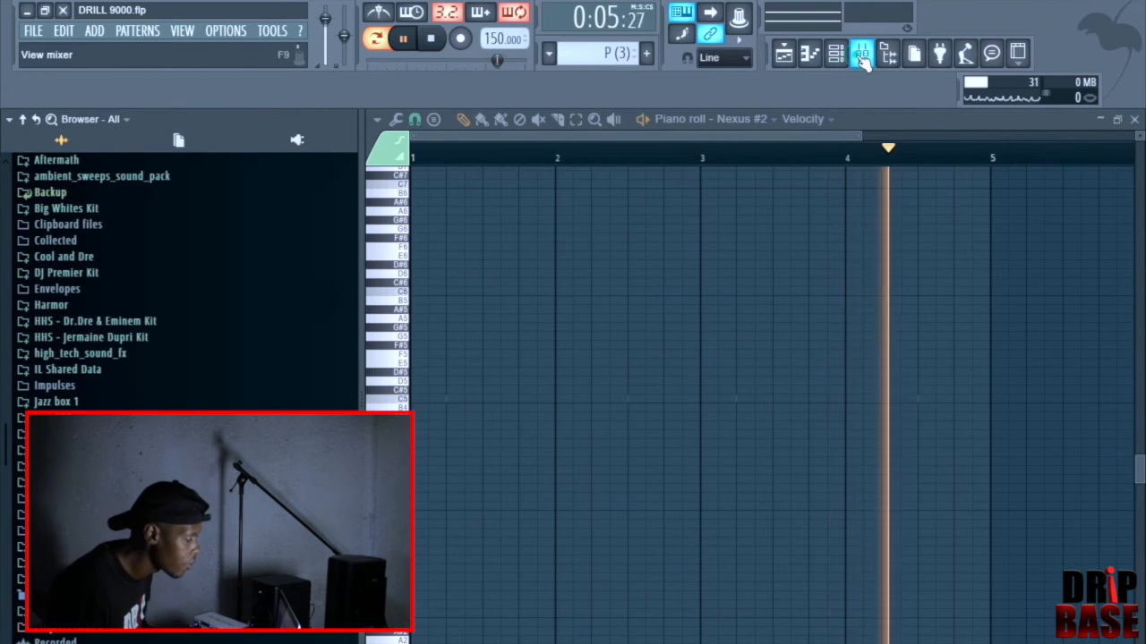
Step: Show the full arrangement in the Playlist and play it from the start in Song mode
click(834, 54)
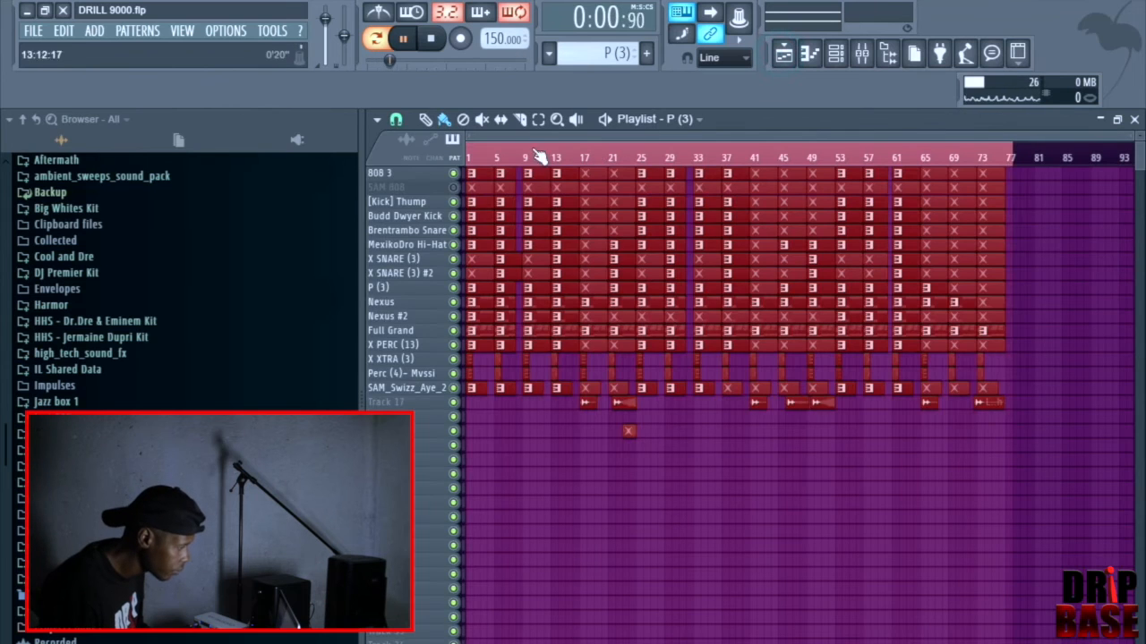
click(401, 39)
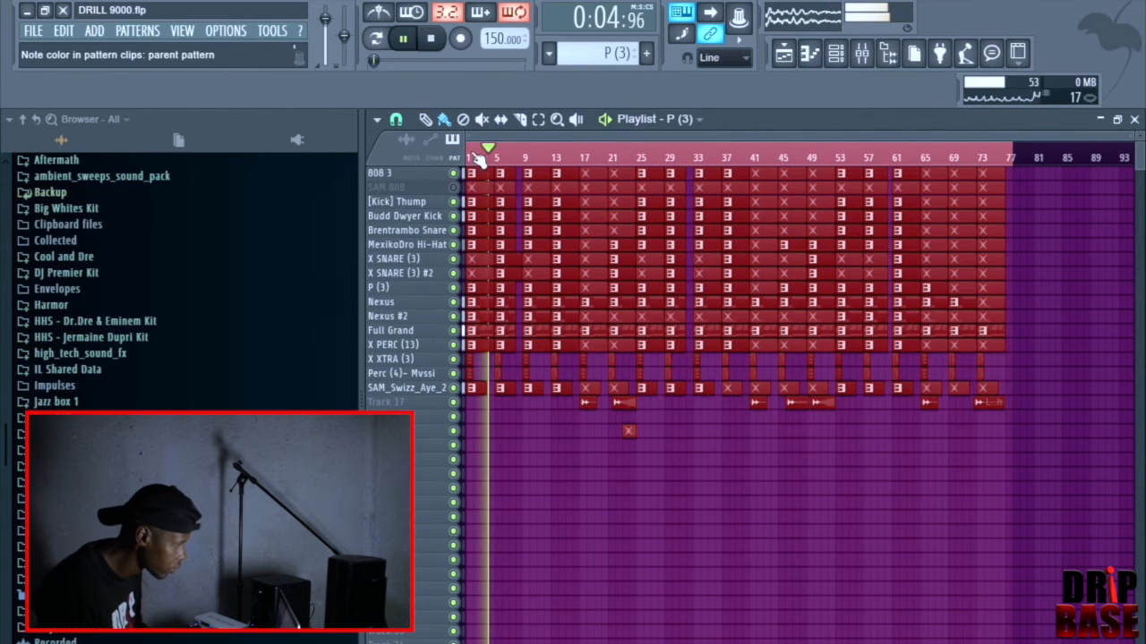
click(431, 40)
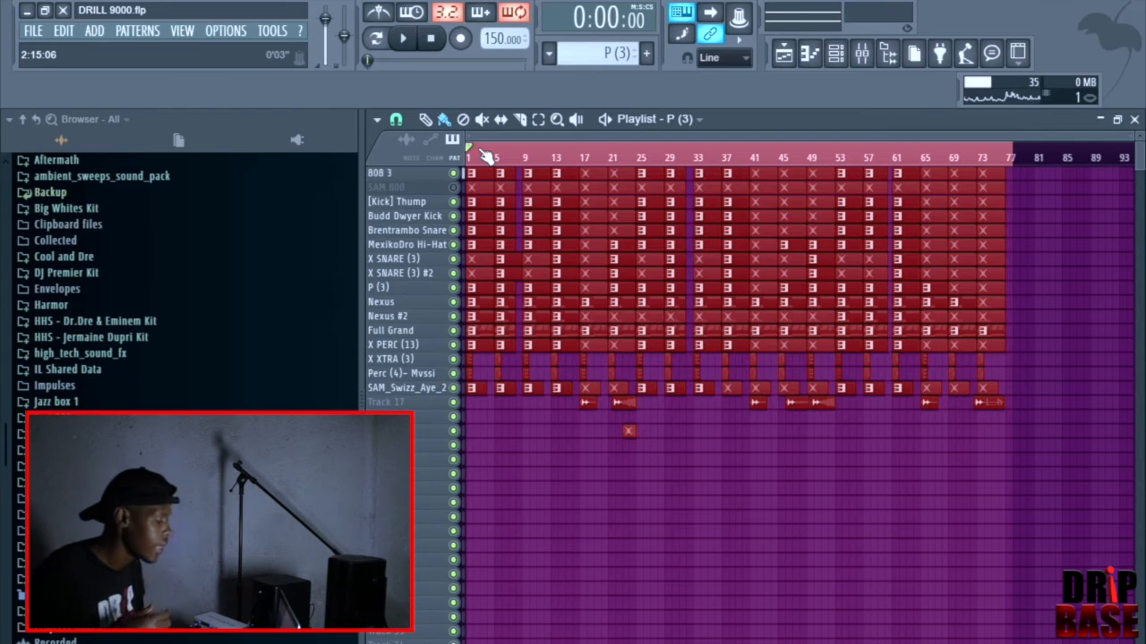
click(401, 38)
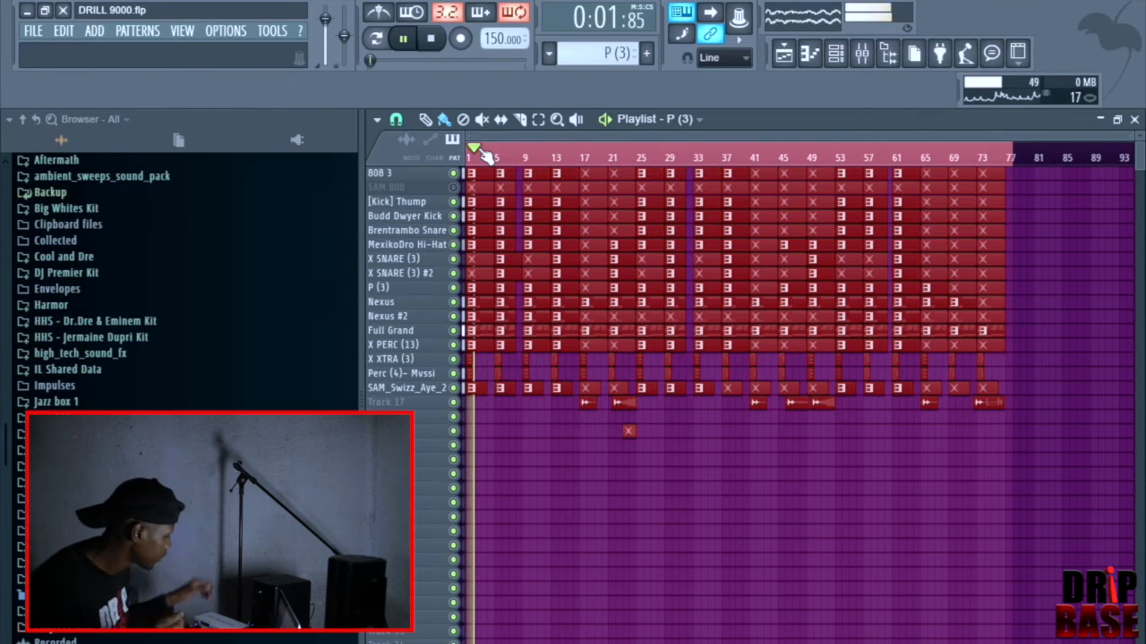